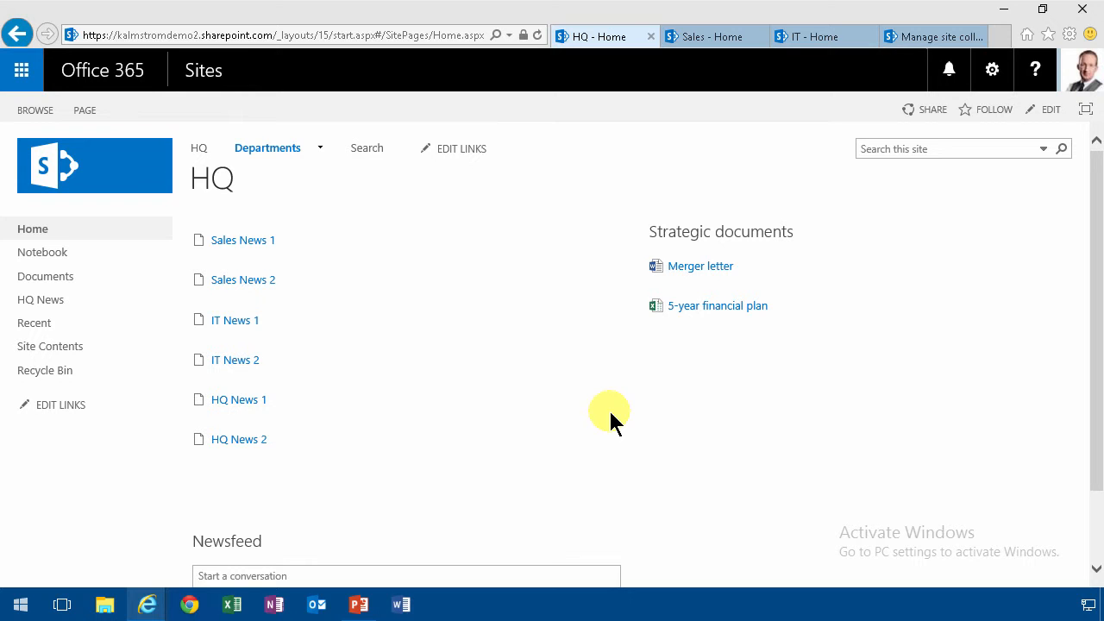
# - Delete the Departments link and its sub-links from HQ navigation, then open the Search page
pyautogui.click(267, 147)
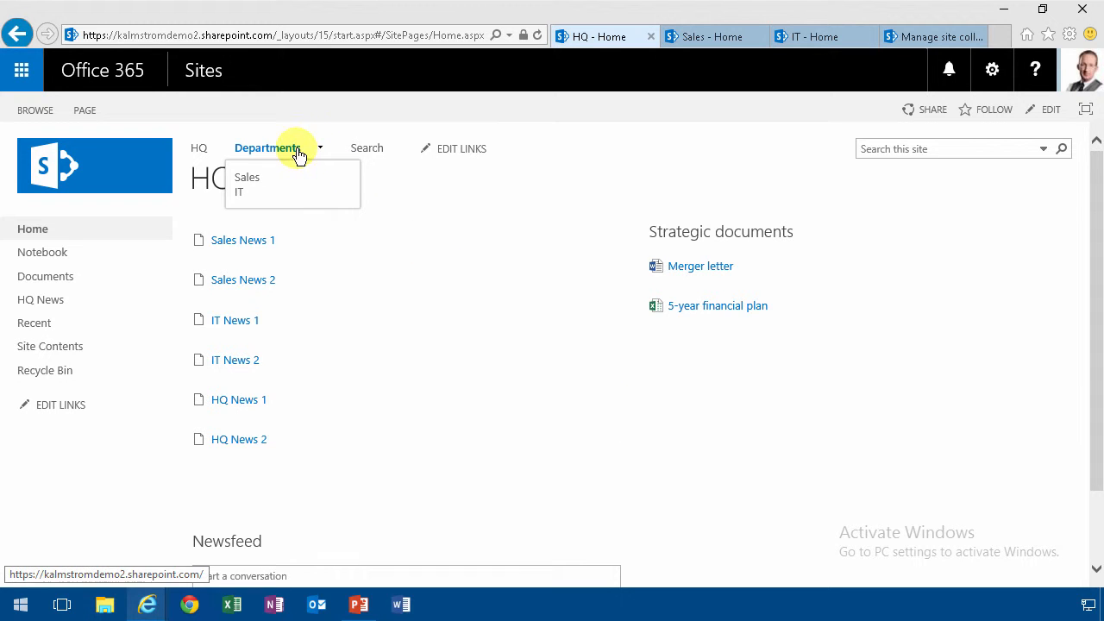
pyautogui.moveTo(263, 159)
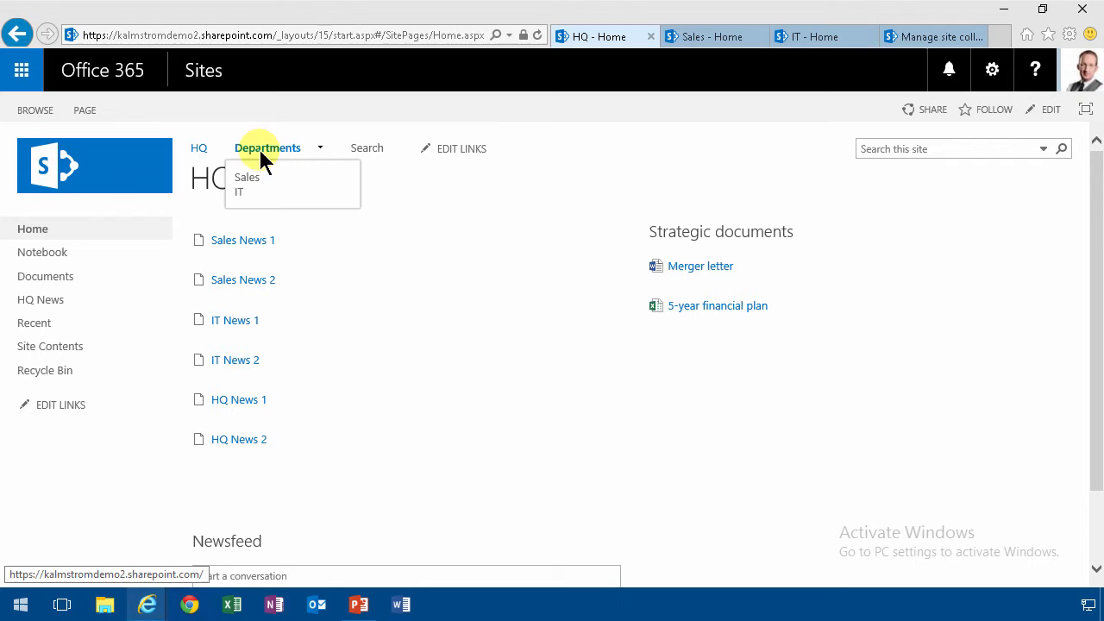
pyautogui.moveTo(250, 177)
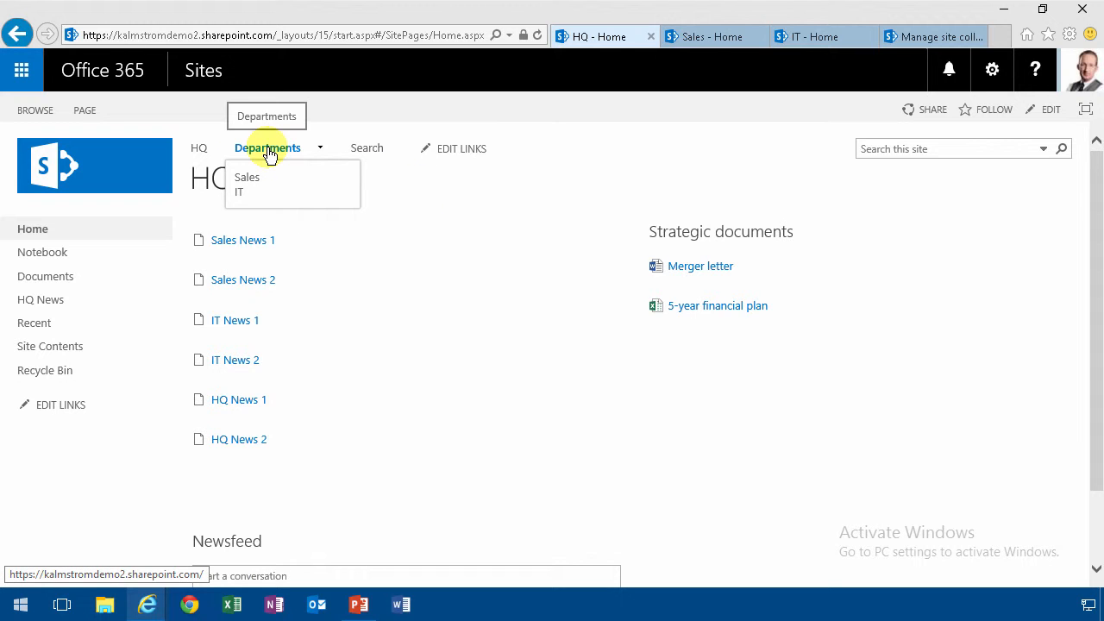
pyautogui.moveTo(410, 168)
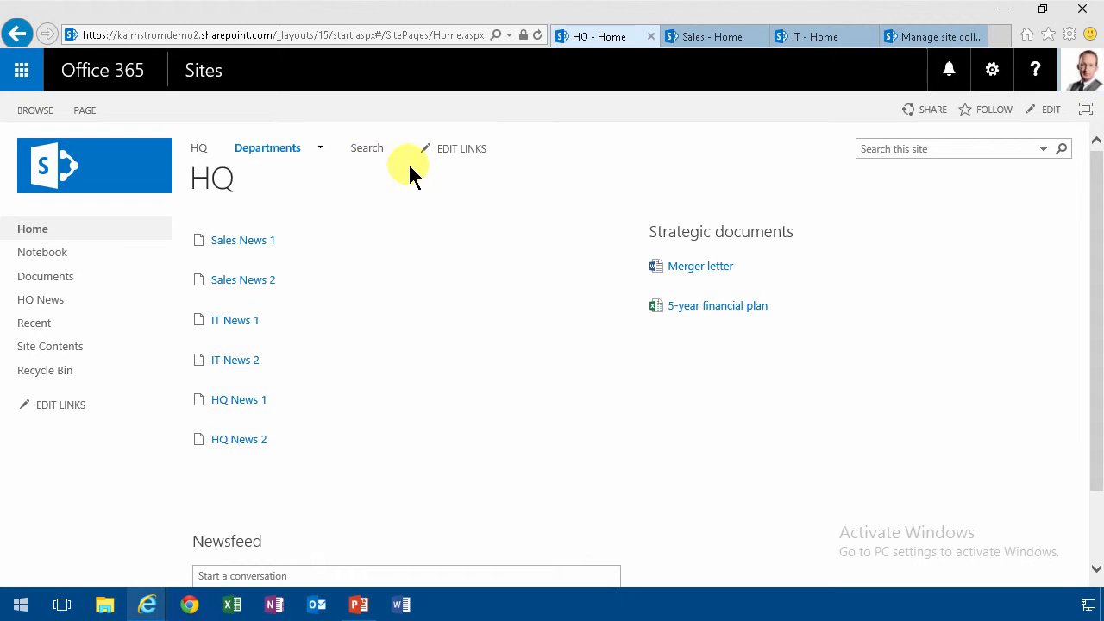
pyautogui.moveTo(366, 157)
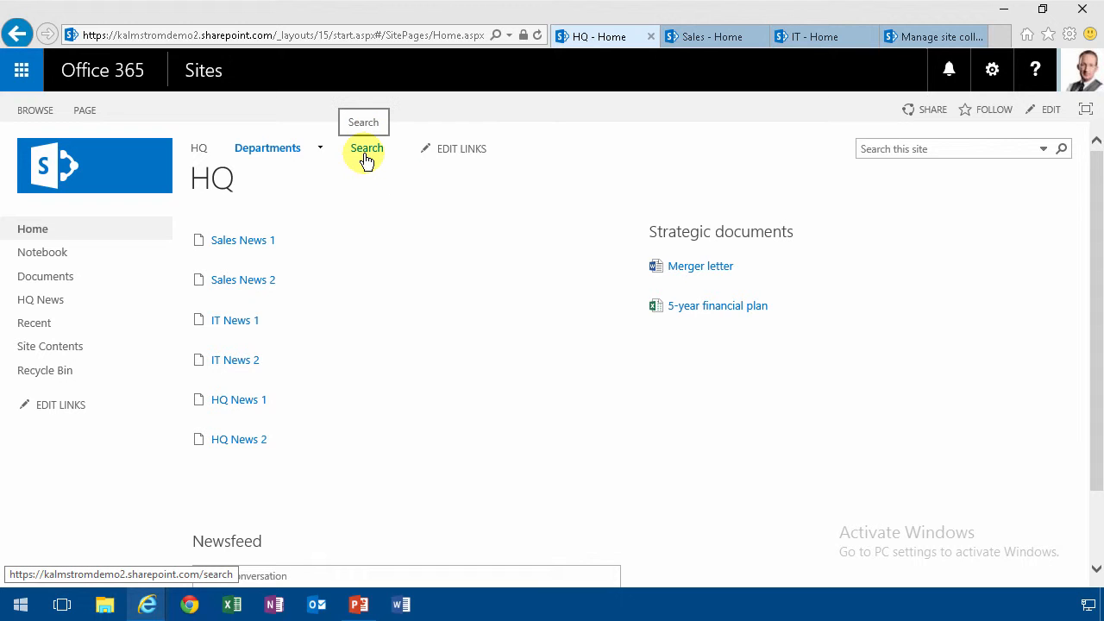
pyautogui.moveTo(360, 160)
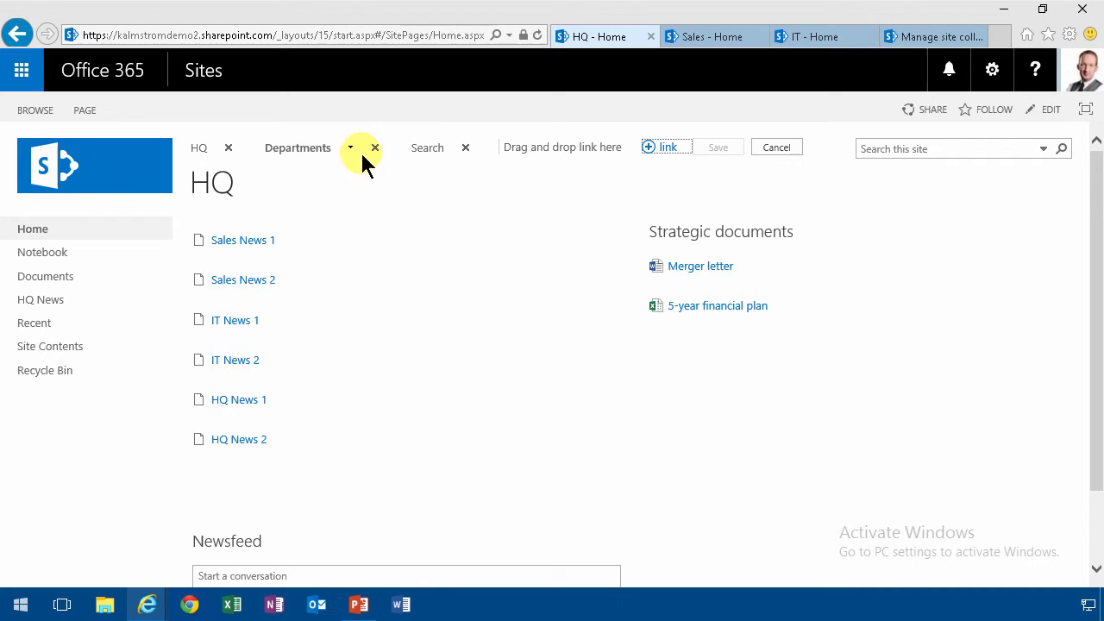
pyautogui.click(374, 148)
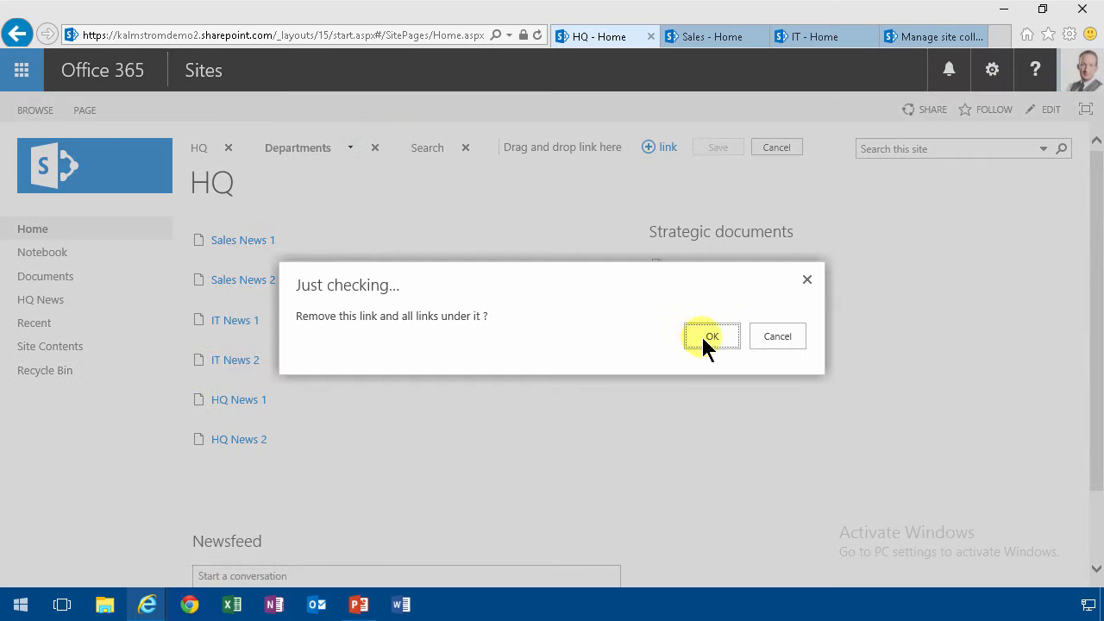
pyautogui.click(710, 335)
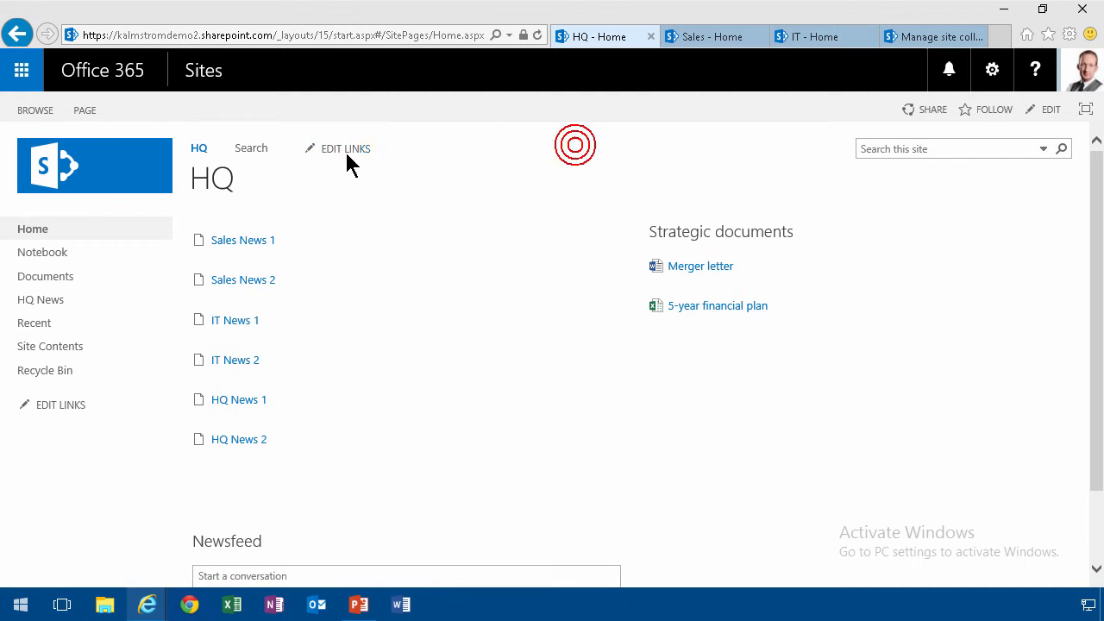
pyautogui.moveTo(251, 151)
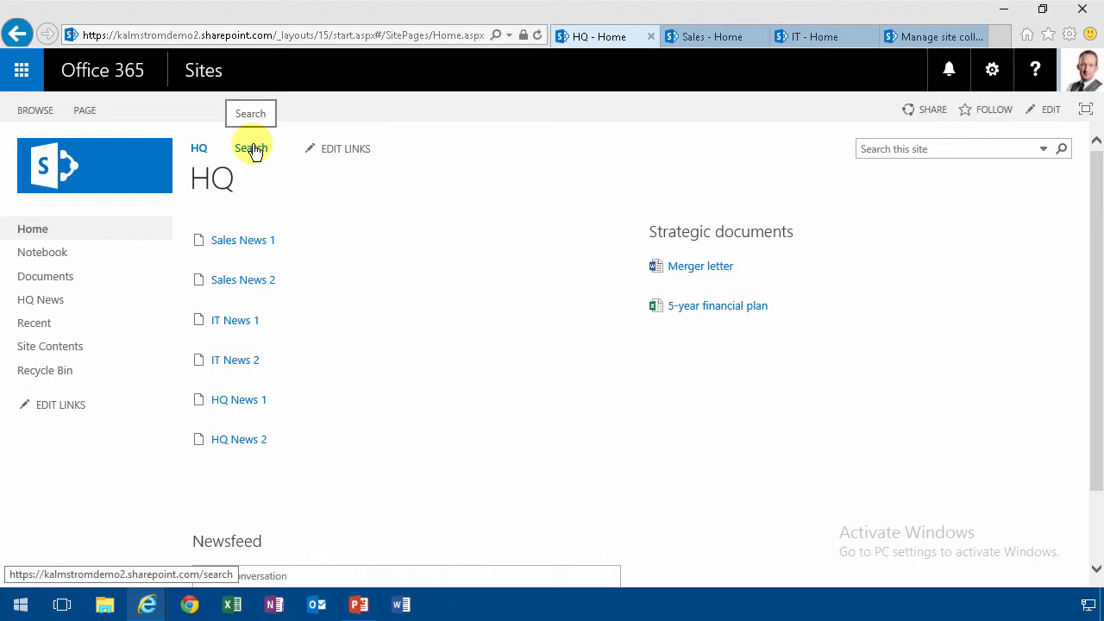
pyautogui.click(1044, 149)
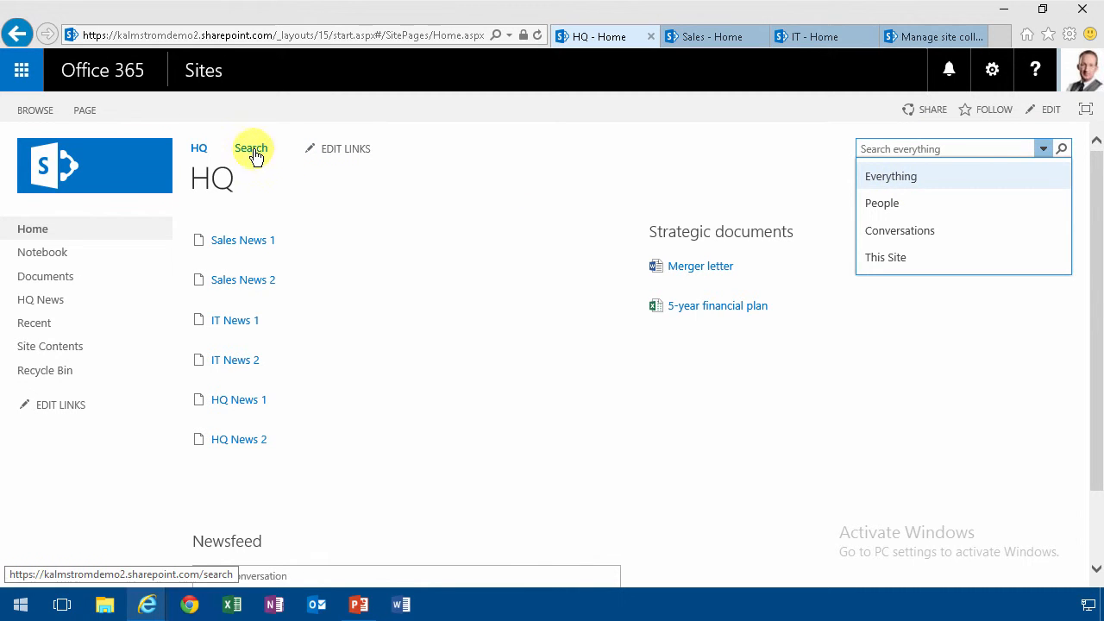
pyautogui.click(251, 148)
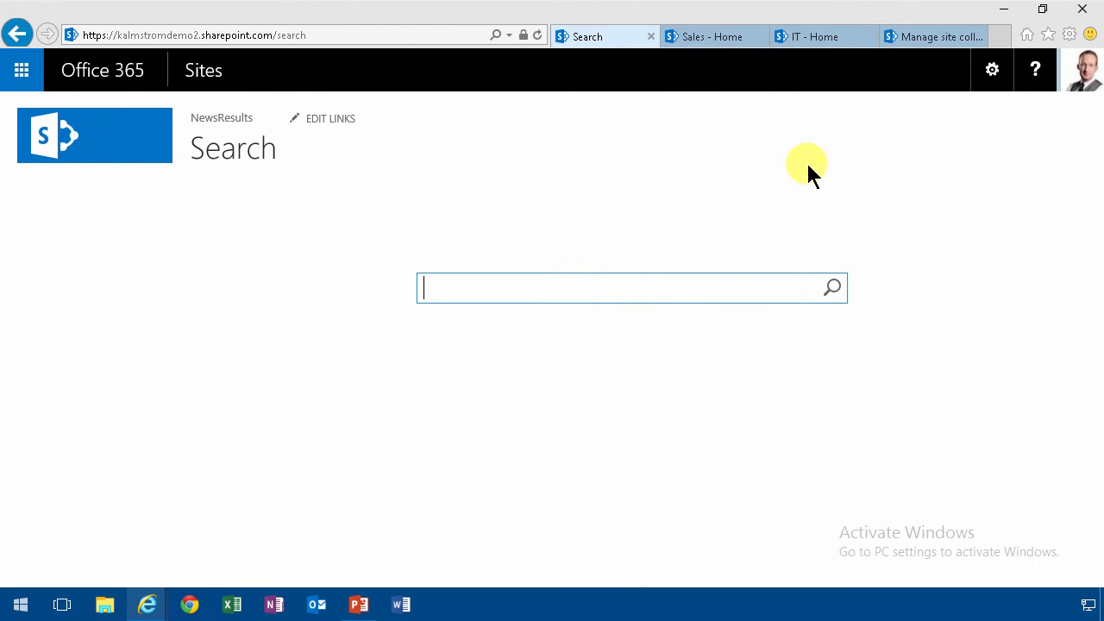
# - Create a Search Center page named 'Sites Results' and open its Search Results web part menu
pyautogui.click(991, 69)
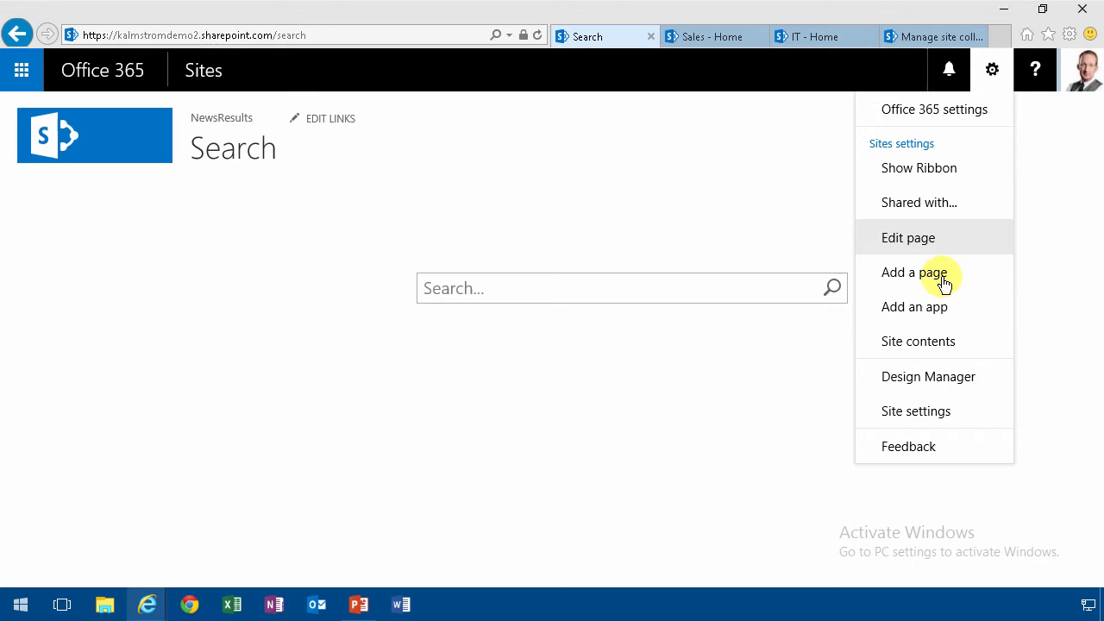
pyautogui.click(914, 272)
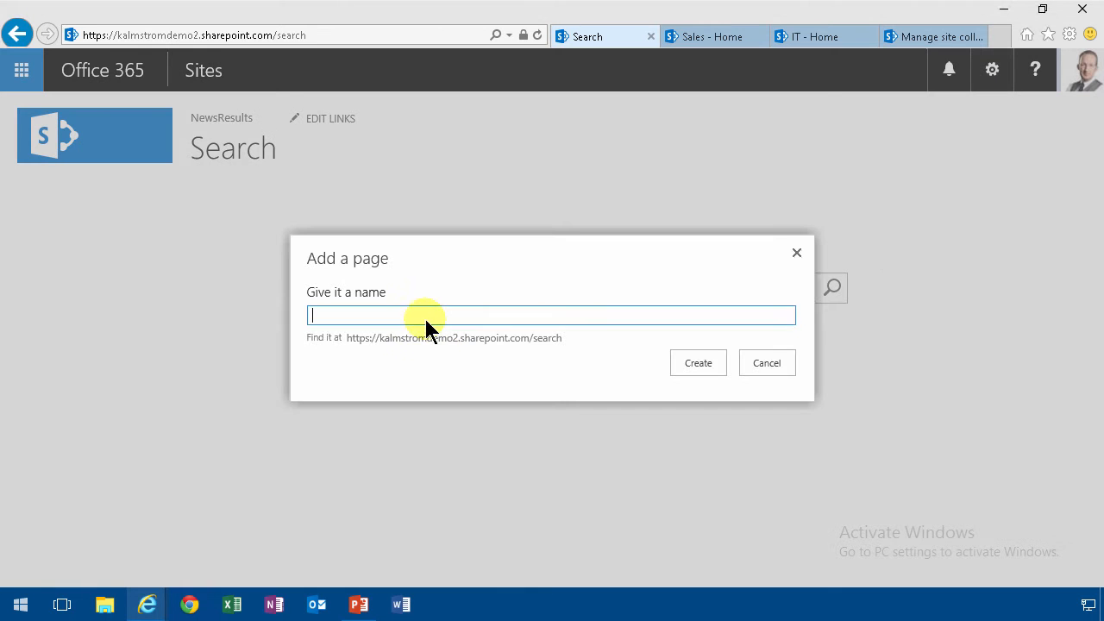
pyautogui.write('S')
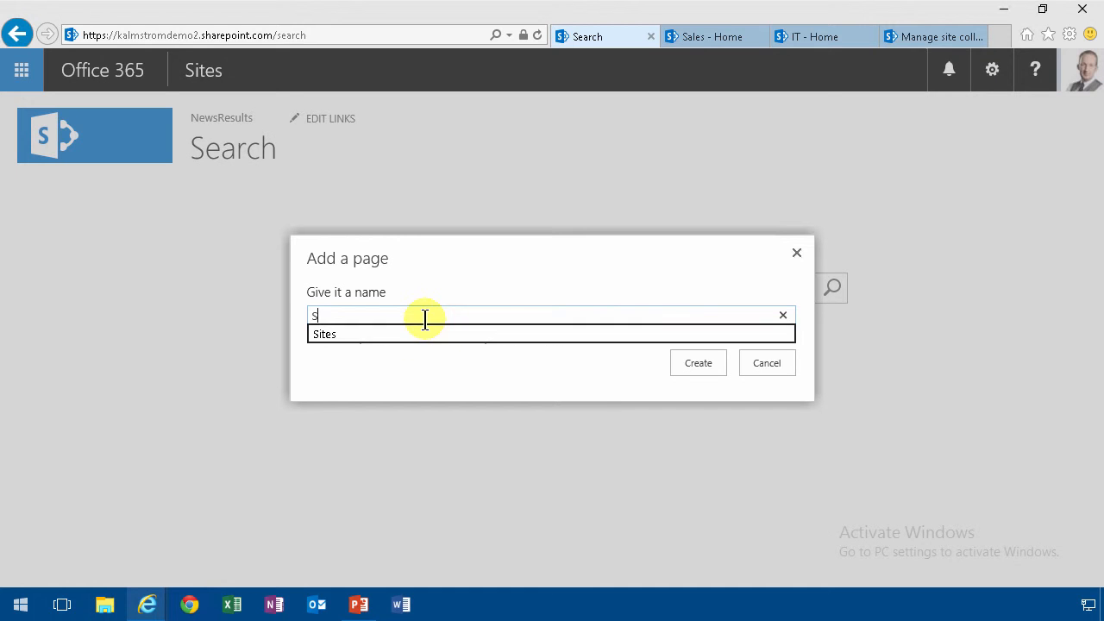
pyautogui.write('Sites Resul')
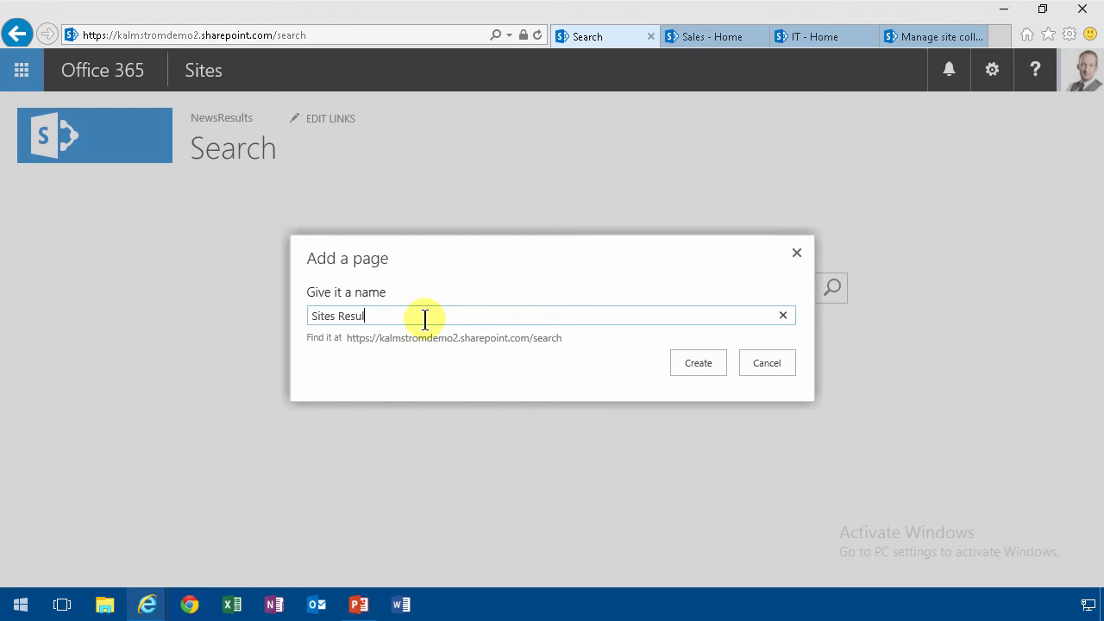
pyautogui.click(697, 362)
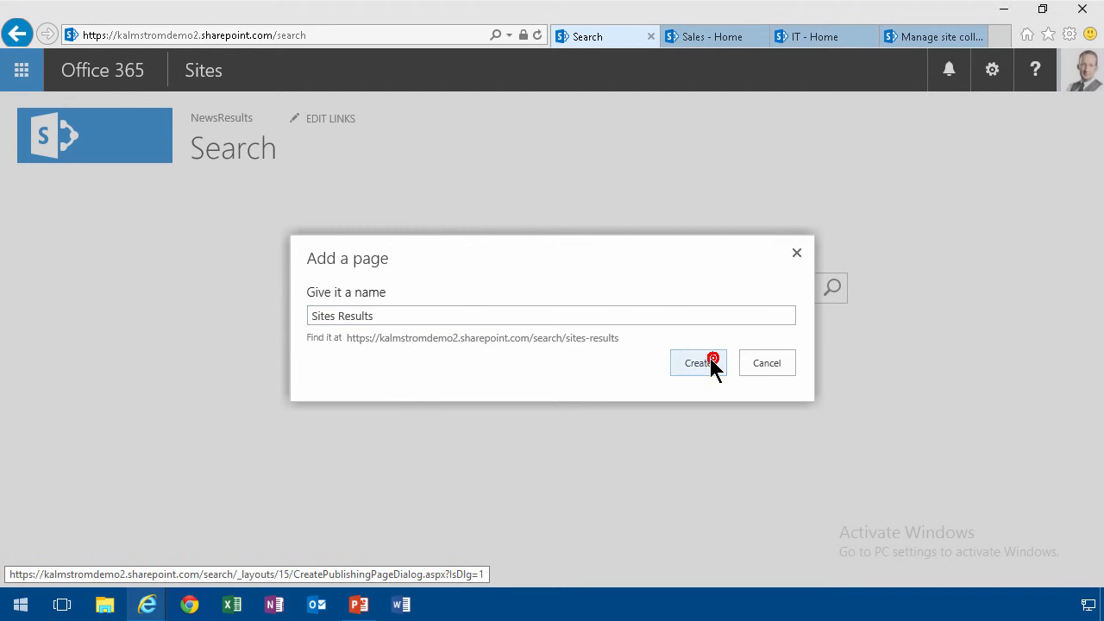
pyautogui.click(695, 362)
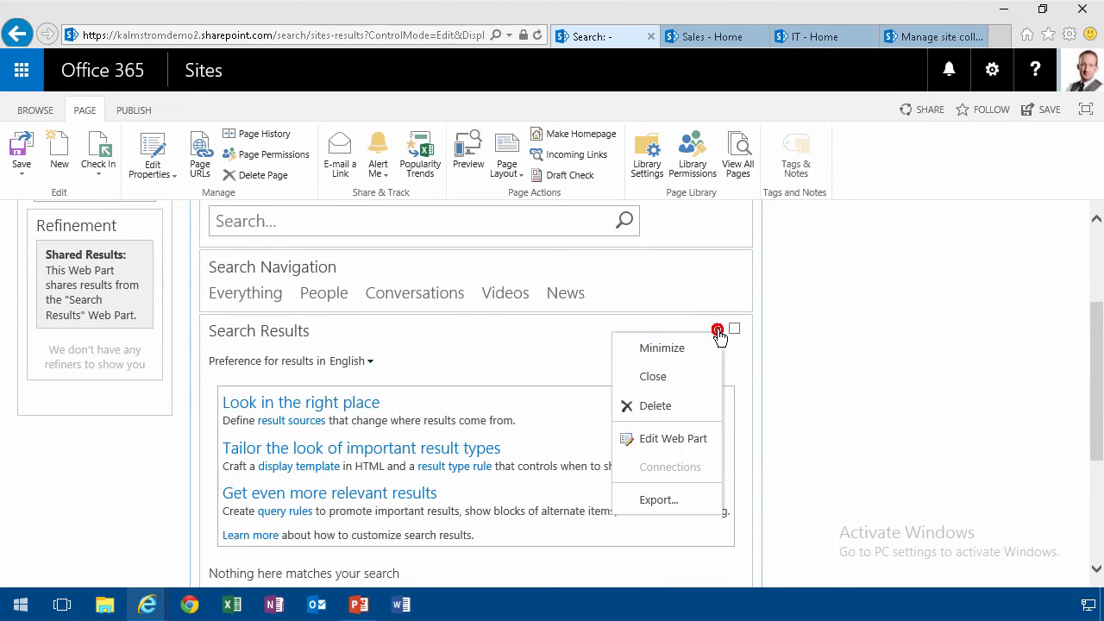
# - Add a contentclass equals STS_Site property filter to the results query and test it
pyautogui.click(970, 453)
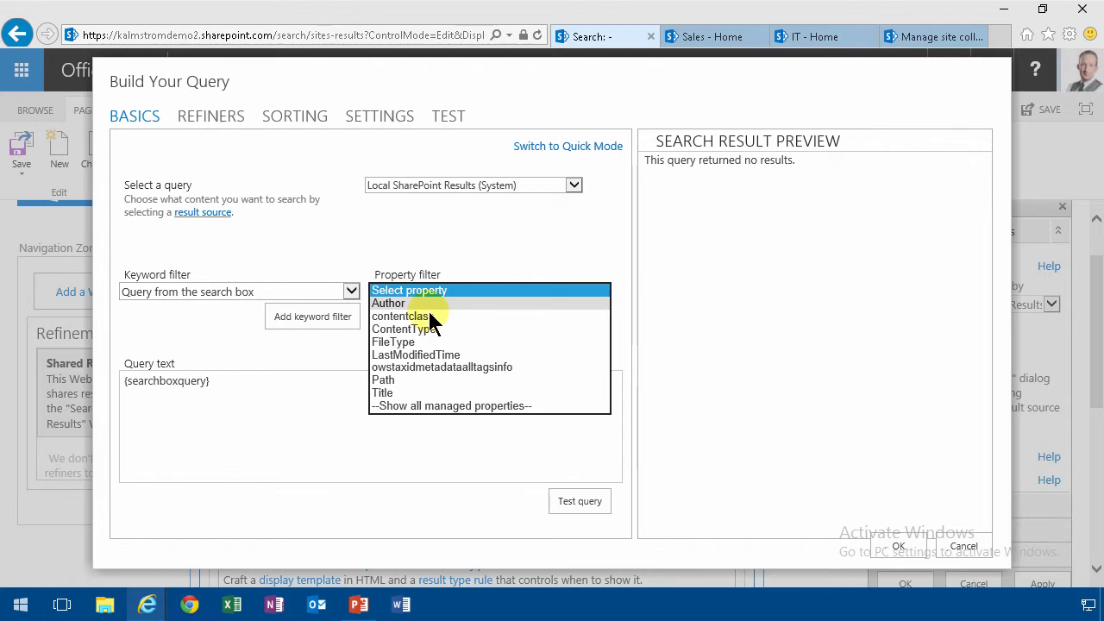
pyautogui.click(399, 315)
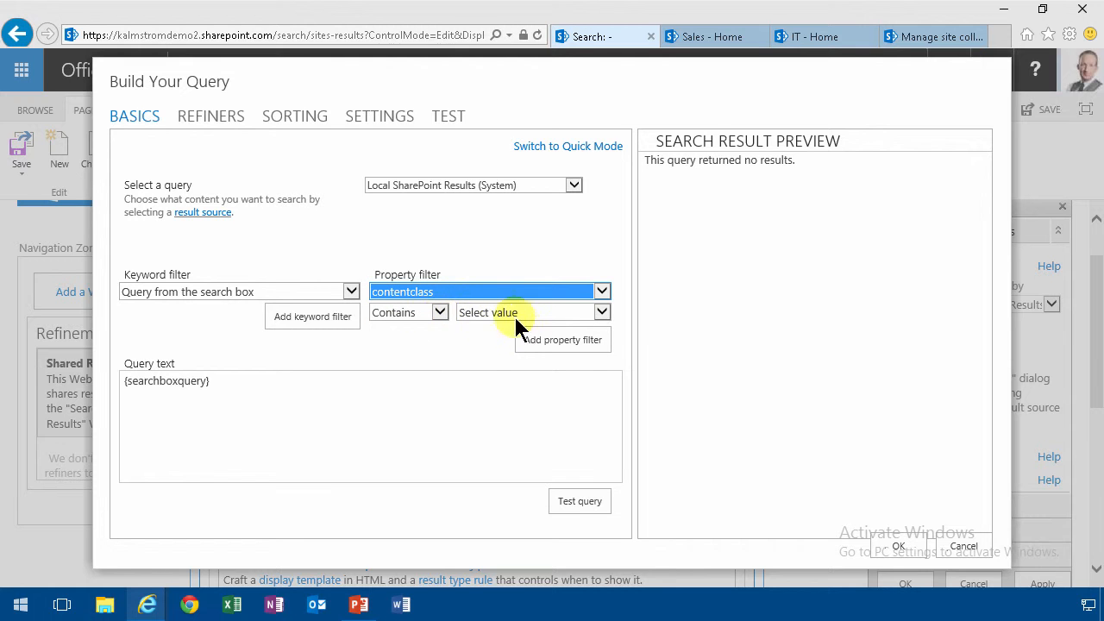
pyautogui.click(438, 311)
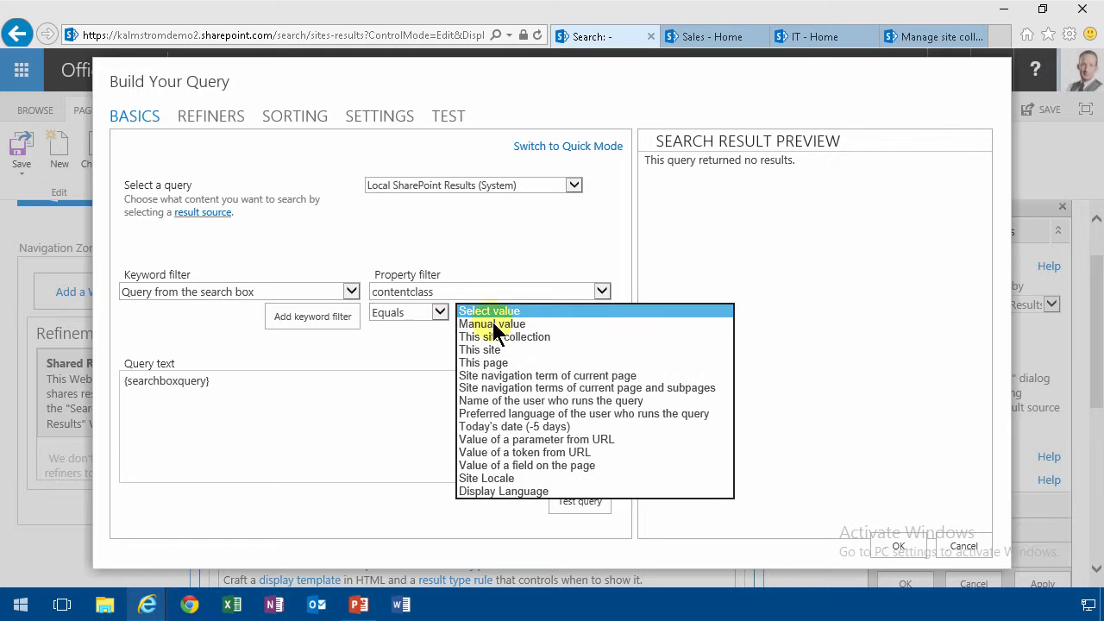
pyautogui.click(491, 324)
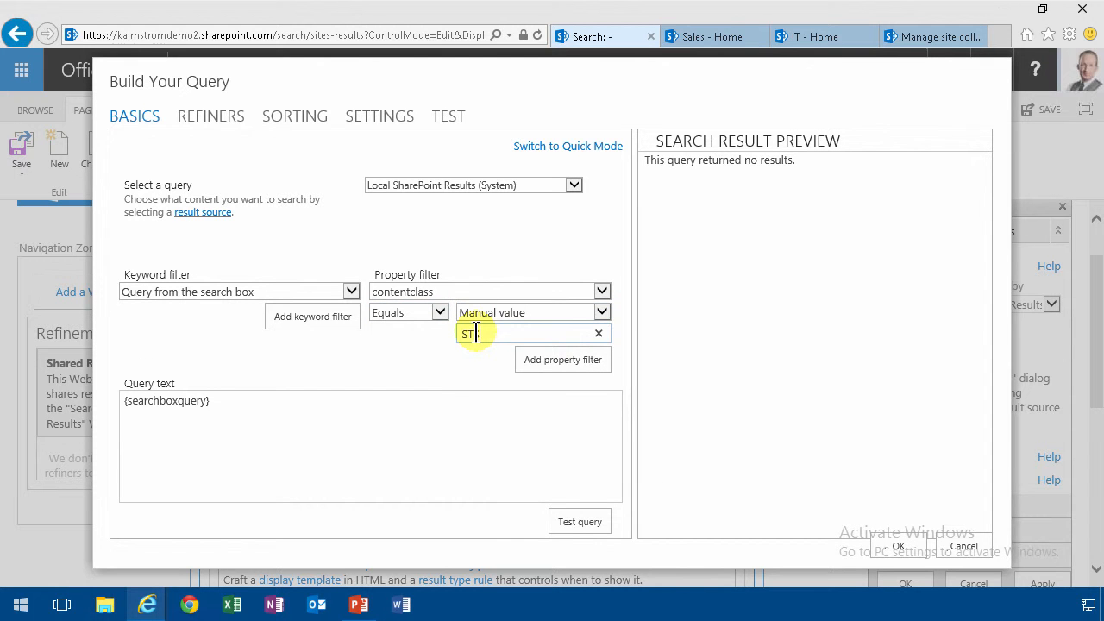
pyautogui.write('S_Site')
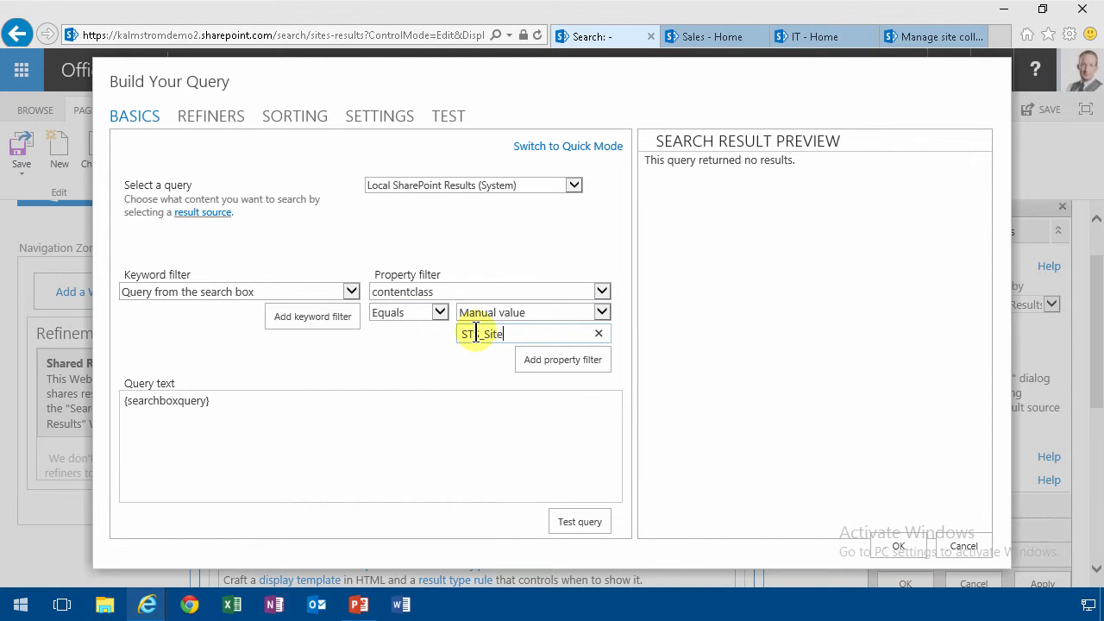
pyautogui.click(562, 359)
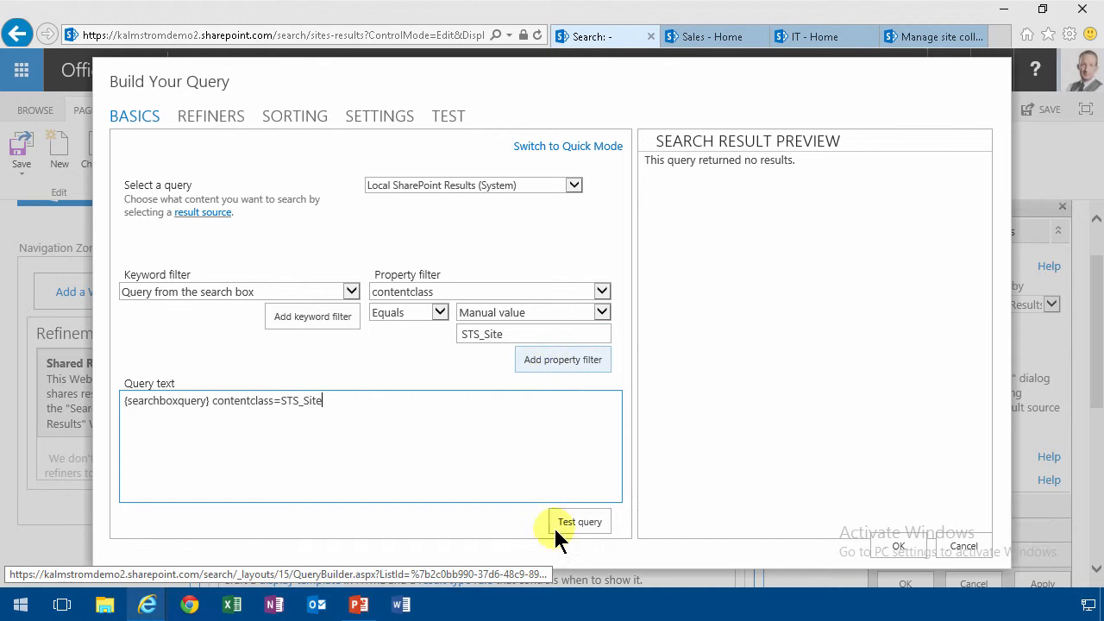
pyautogui.click(580, 520)
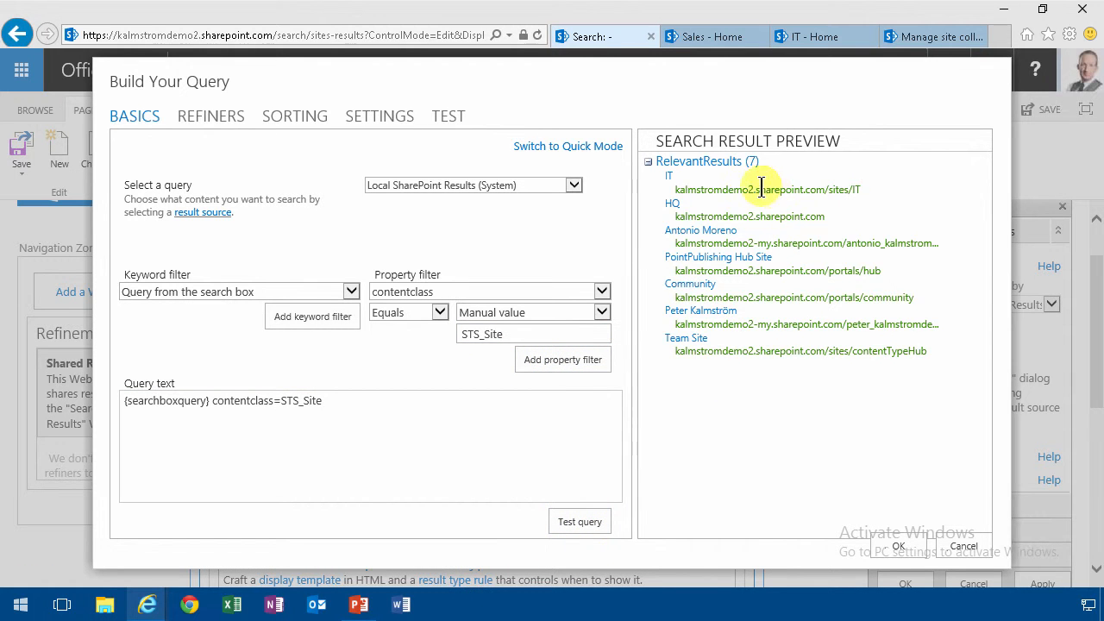
pyautogui.moveTo(703, 256)
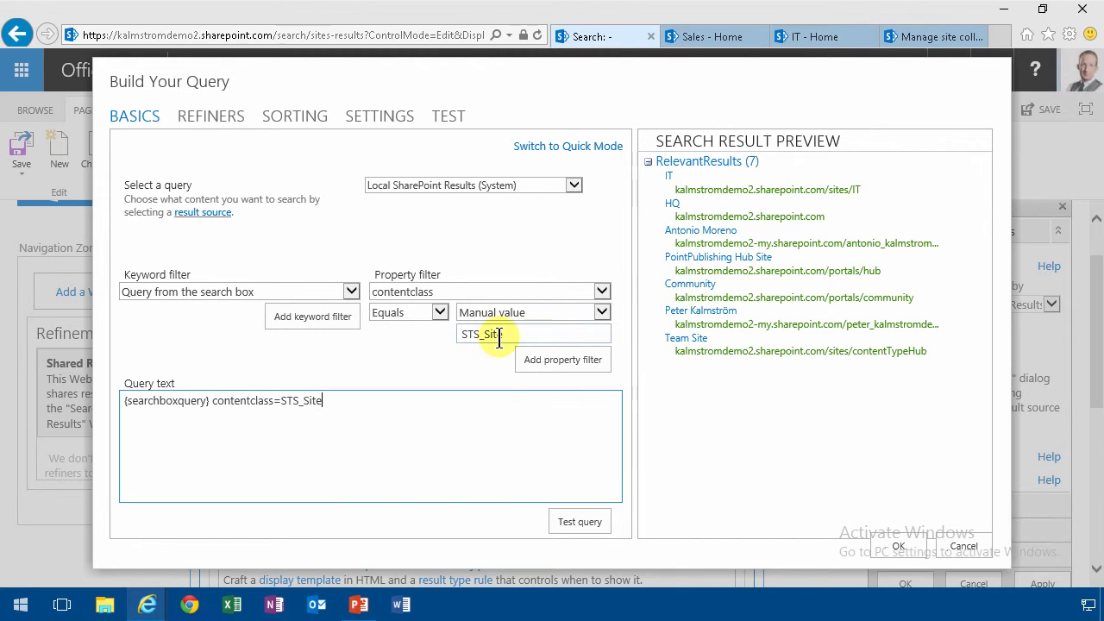
# - Exclude my-site, portals and contentTypeHub paths from the query, leaving three site results
pyautogui.click(438, 311)
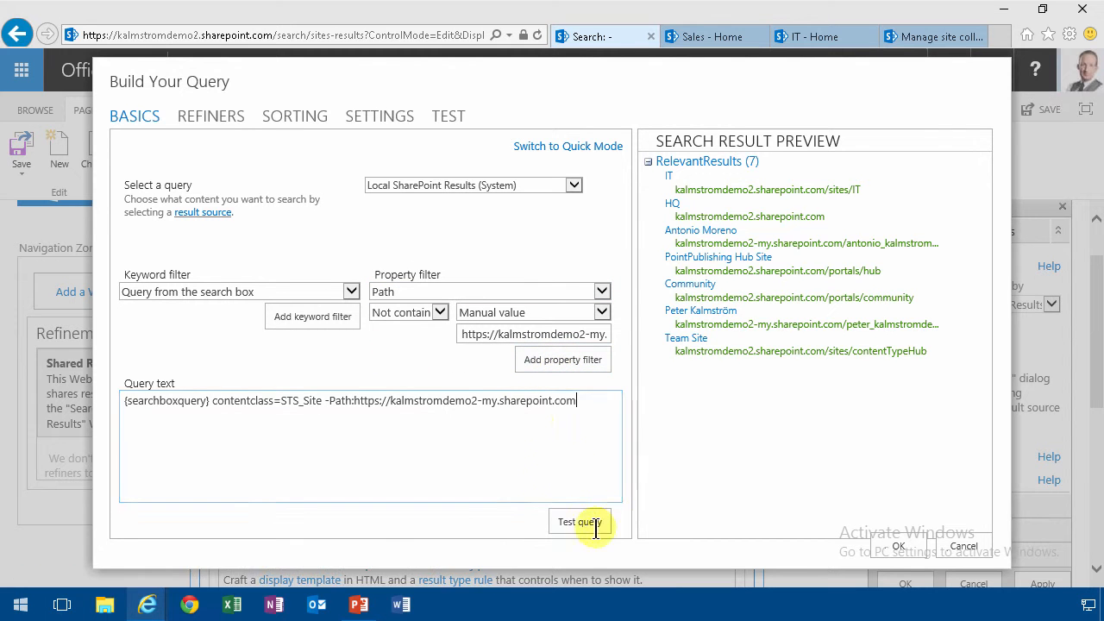
pyautogui.click(579, 521)
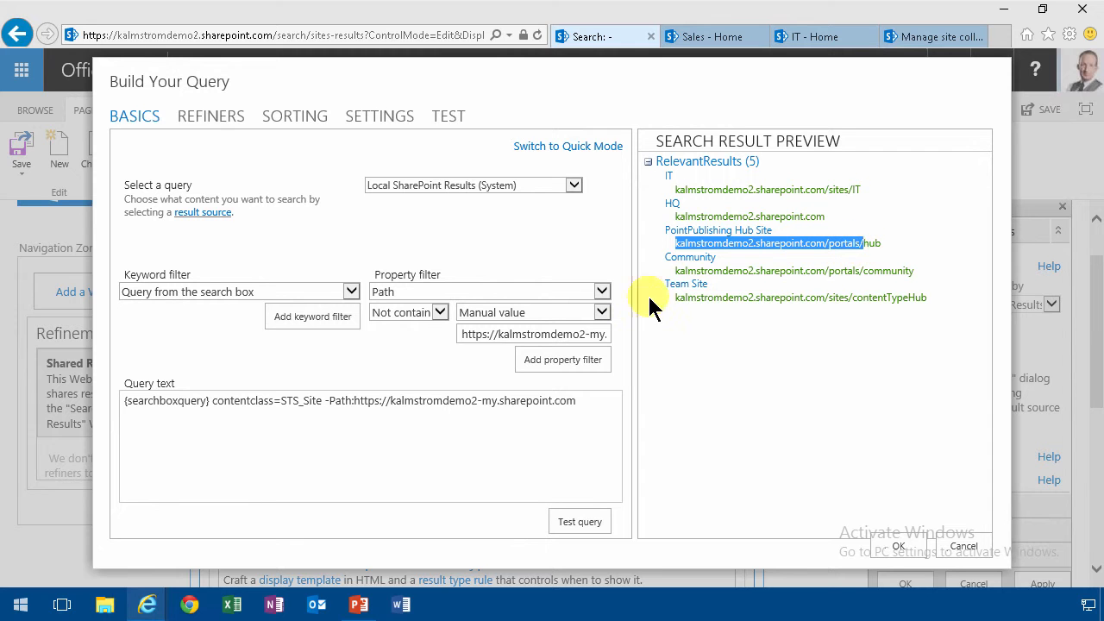
pyautogui.click(517, 334)
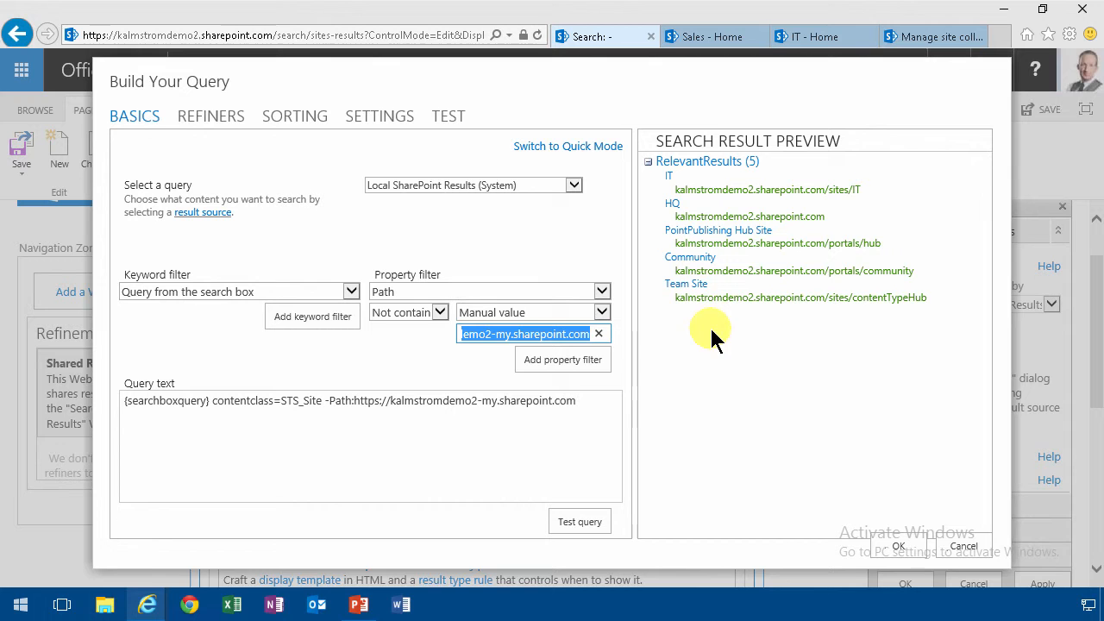
pyautogui.click(562, 358)
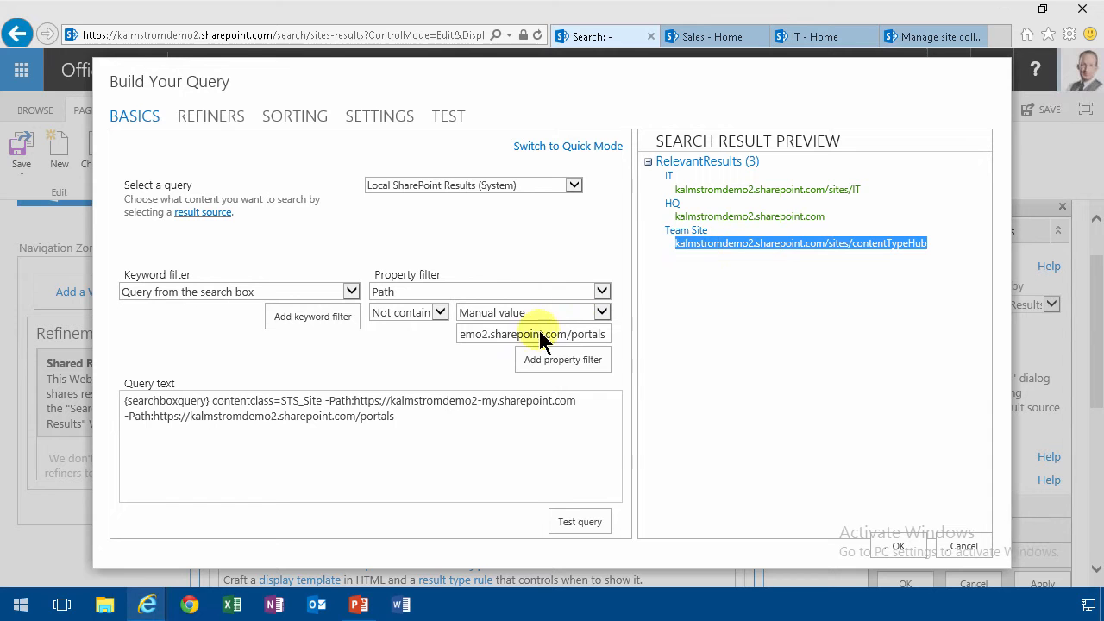
pyautogui.click(527, 333)
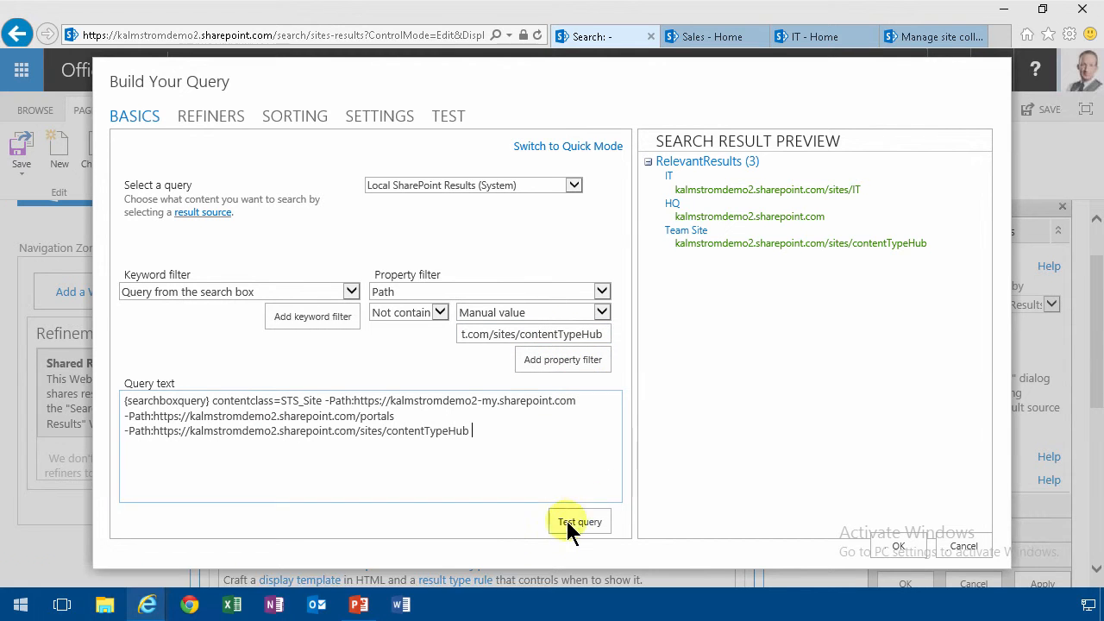
pyautogui.click(580, 520)
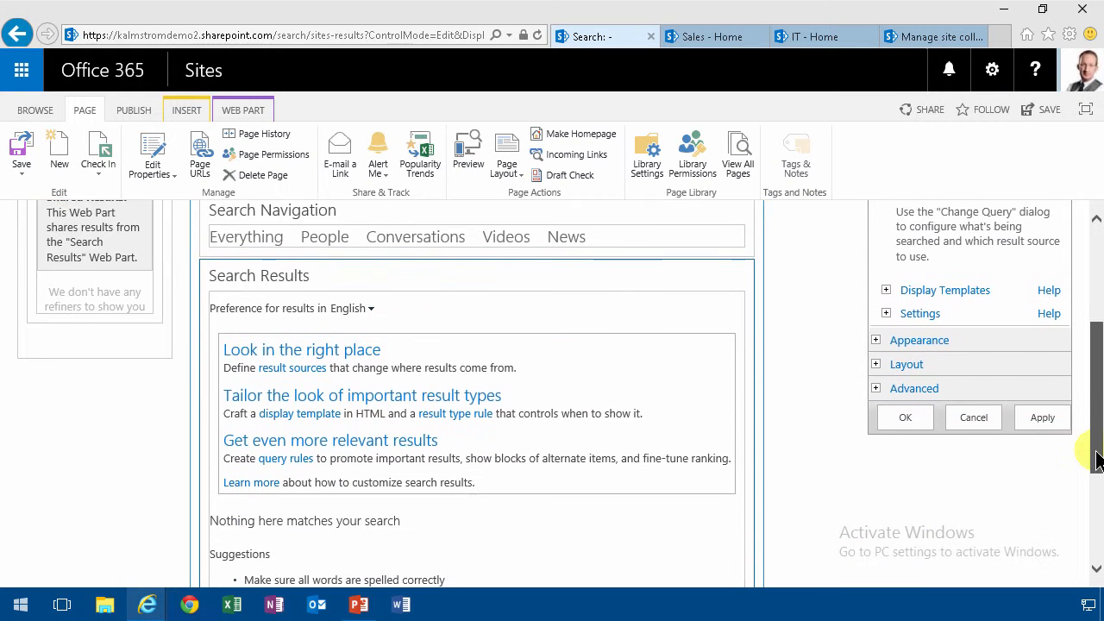
pyautogui.scroll(-3)
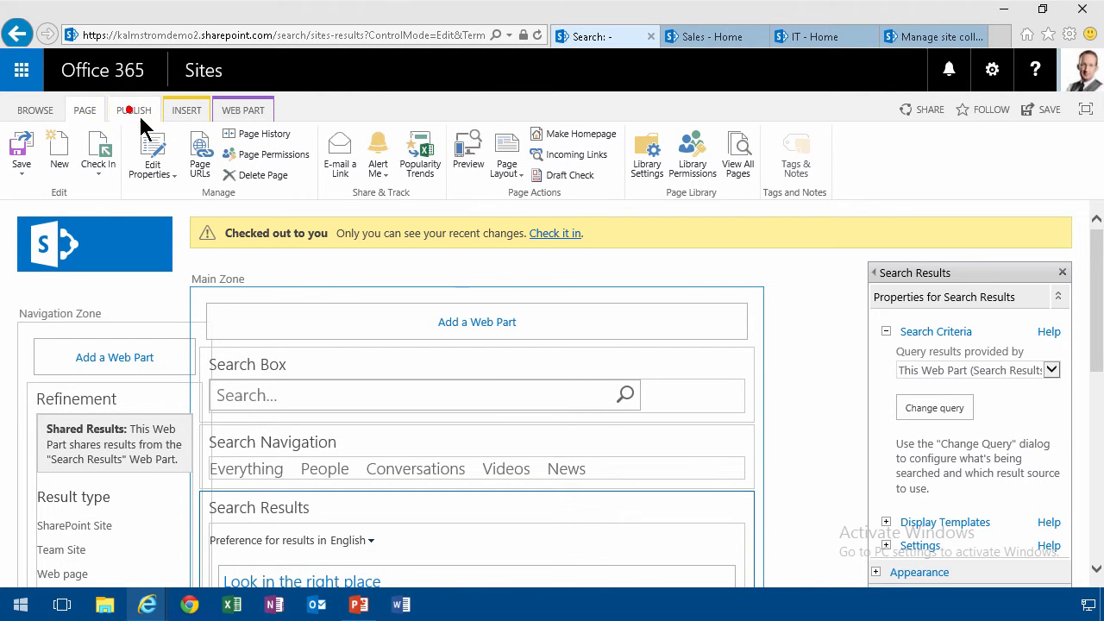
# - Publish the Sites Results page and search the Search Center for 'IT'
pyautogui.click(132, 110)
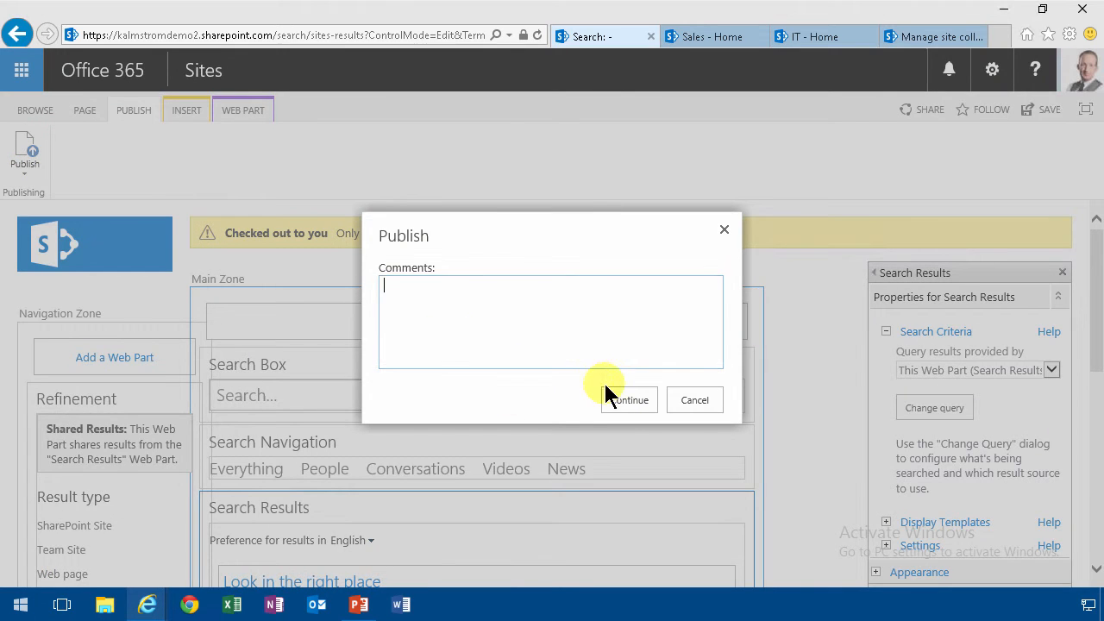
pyautogui.click(628, 399)
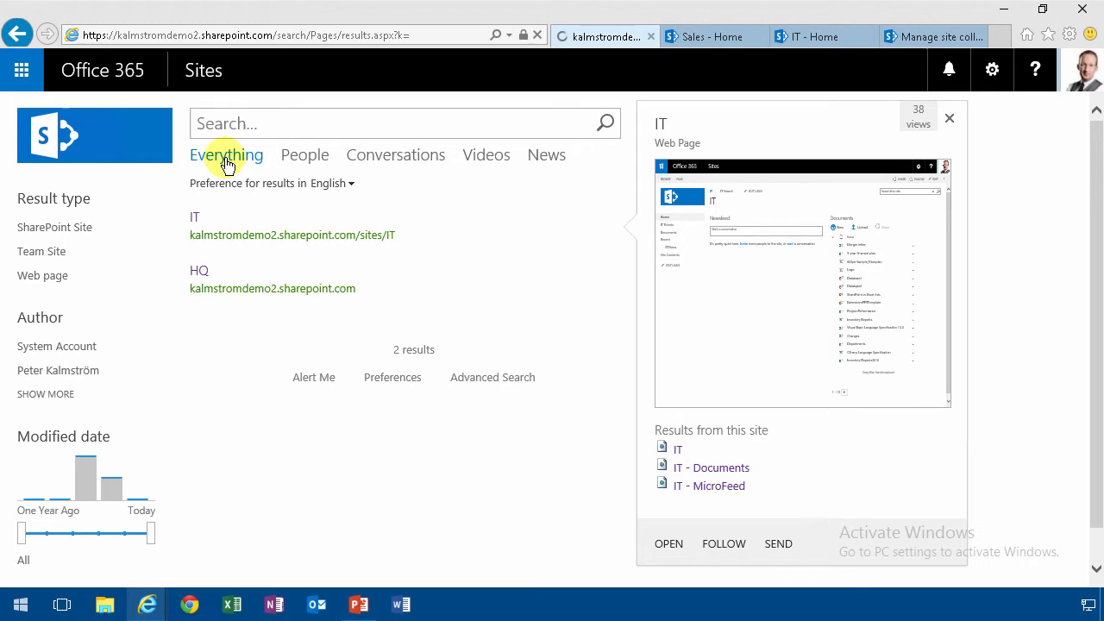
pyautogui.write('IT')
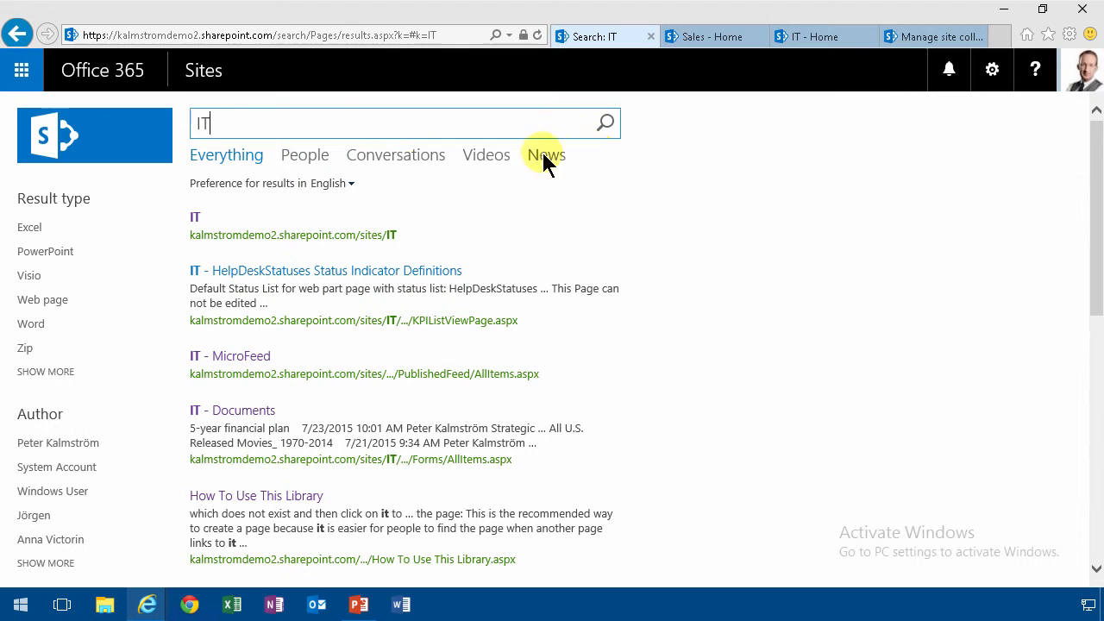
pyautogui.moveTo(949, 120)
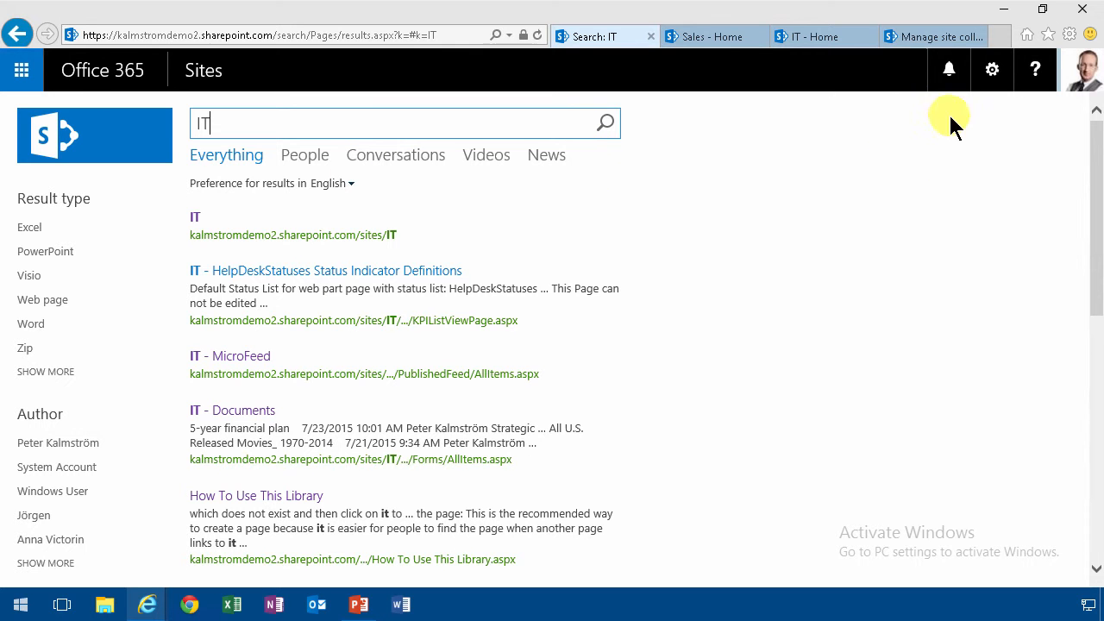
# - Open the site collection's Search Settings and begin adding a search navigation link
pyautogui.click(992, 70)
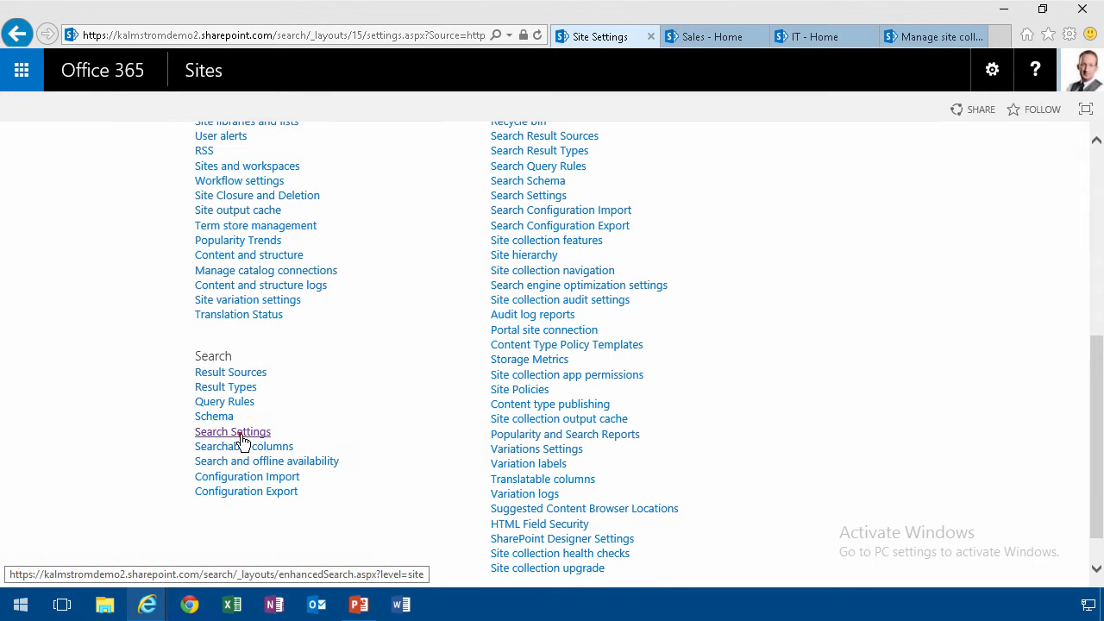
pyautogui.click(232, 431)
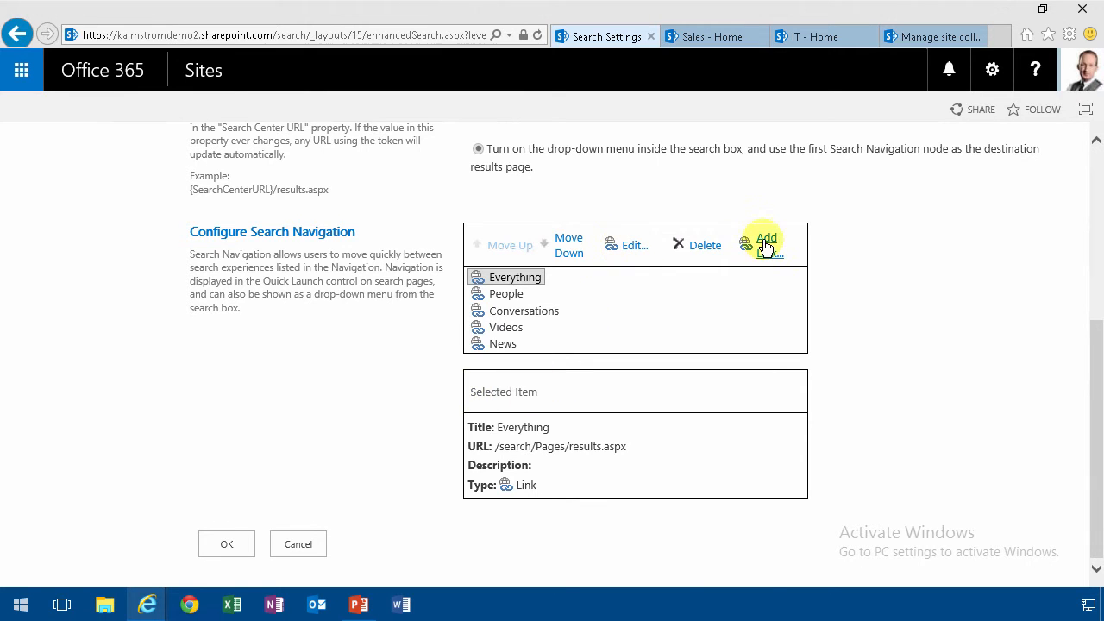
pyautogui.click(766, 241)
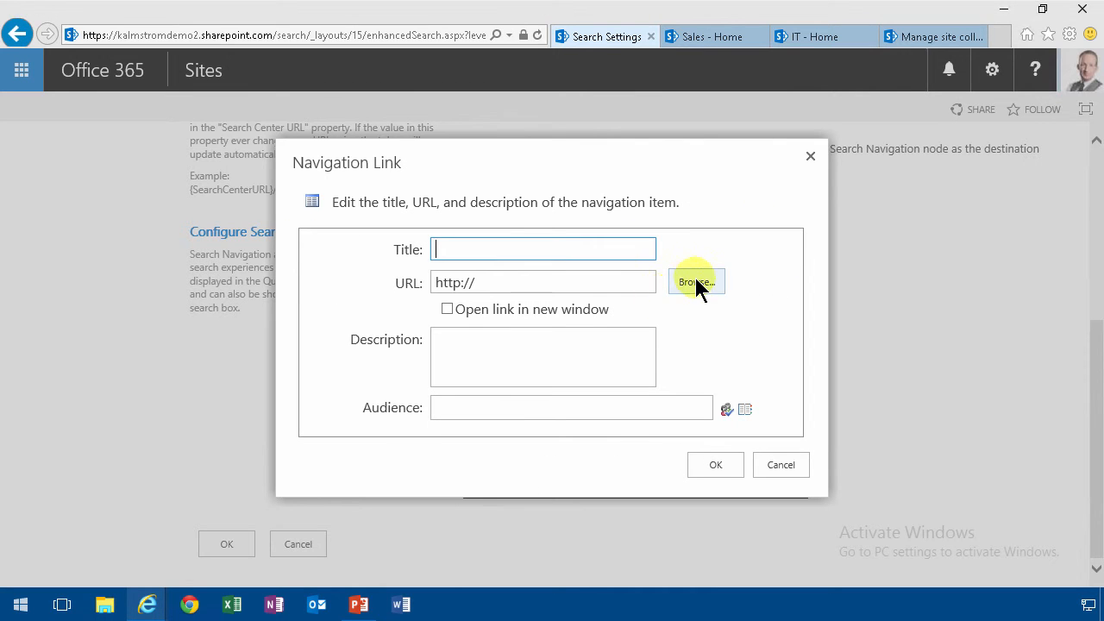
# - Add a 'Sites' link targeting Sites-Results.aspx, move News up, and save search settings
pyautogui.click(697, 281)
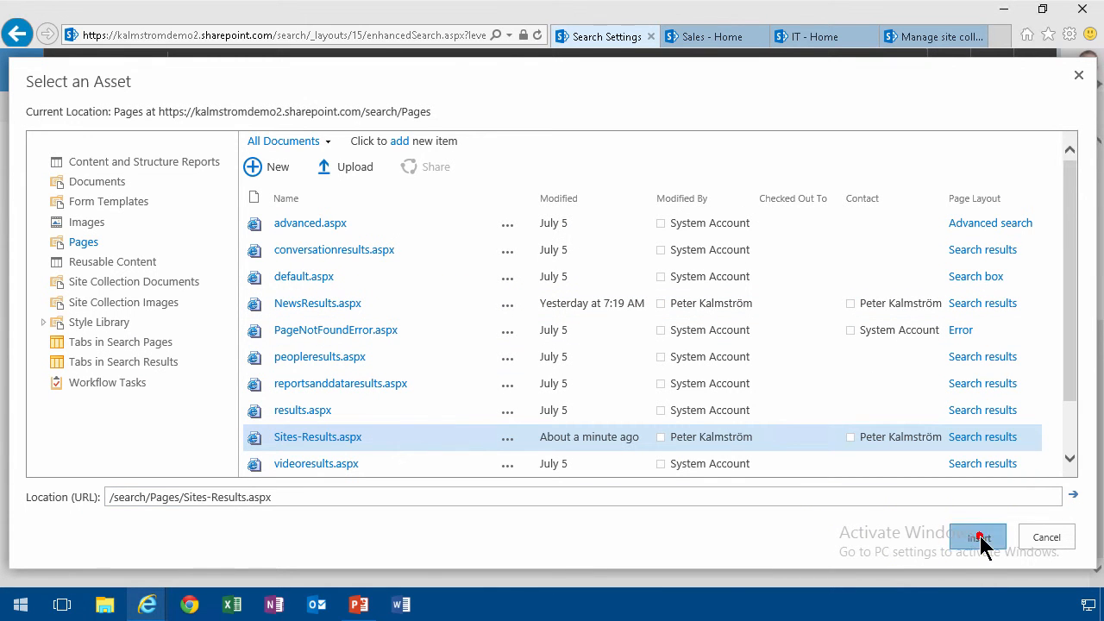
pyautogui.click(980, 537)
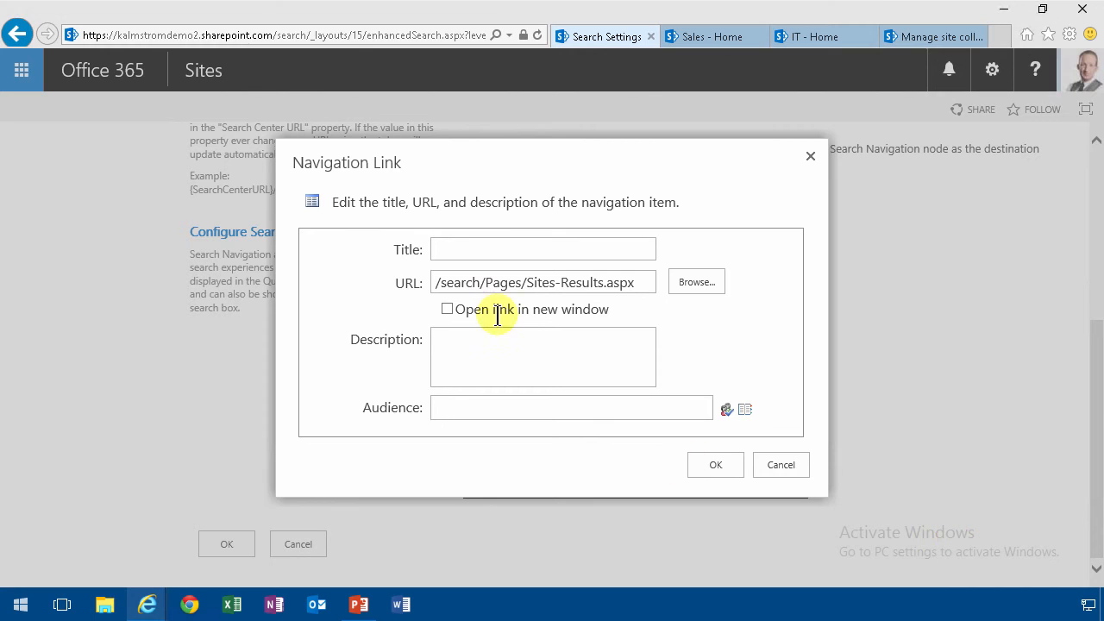
pyautogui.write('Si')
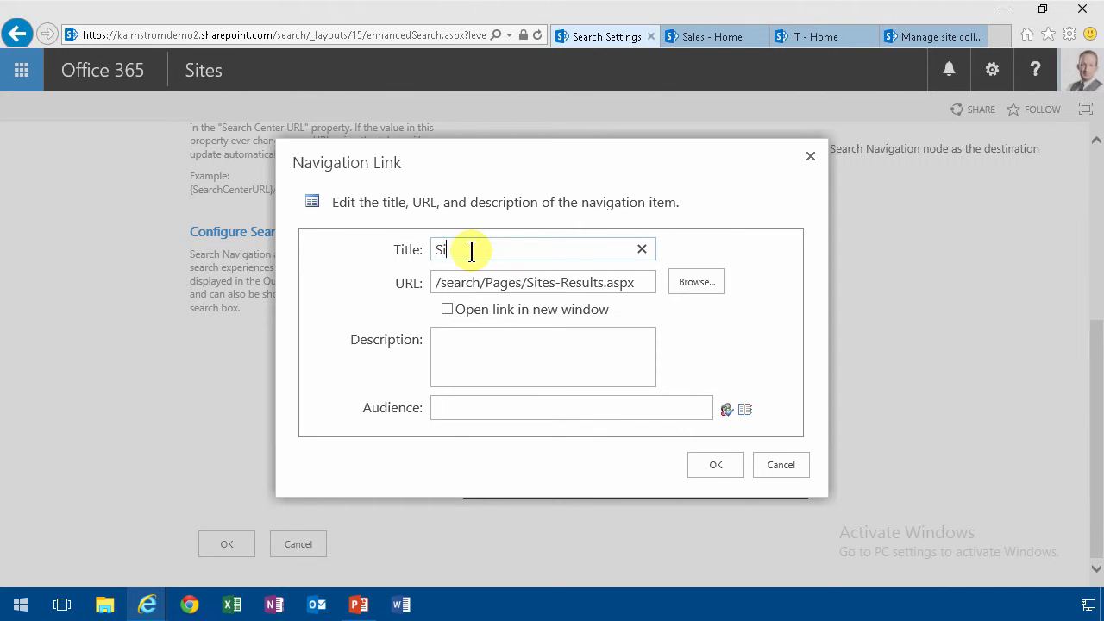
pyautogui.click(715, 465)
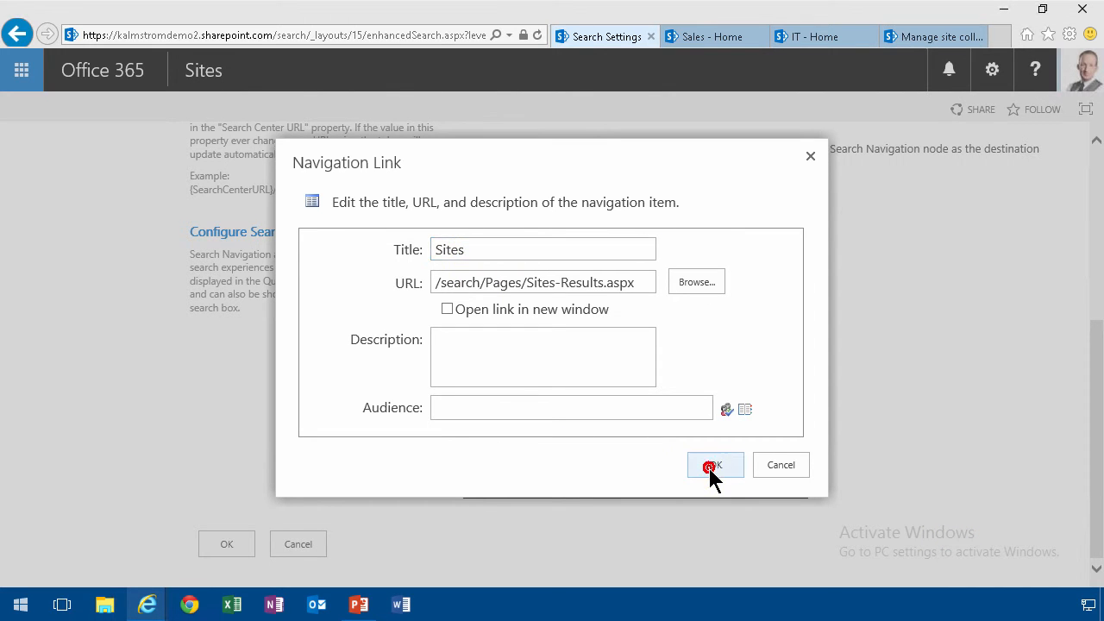
pyautogui.click(715, 465)
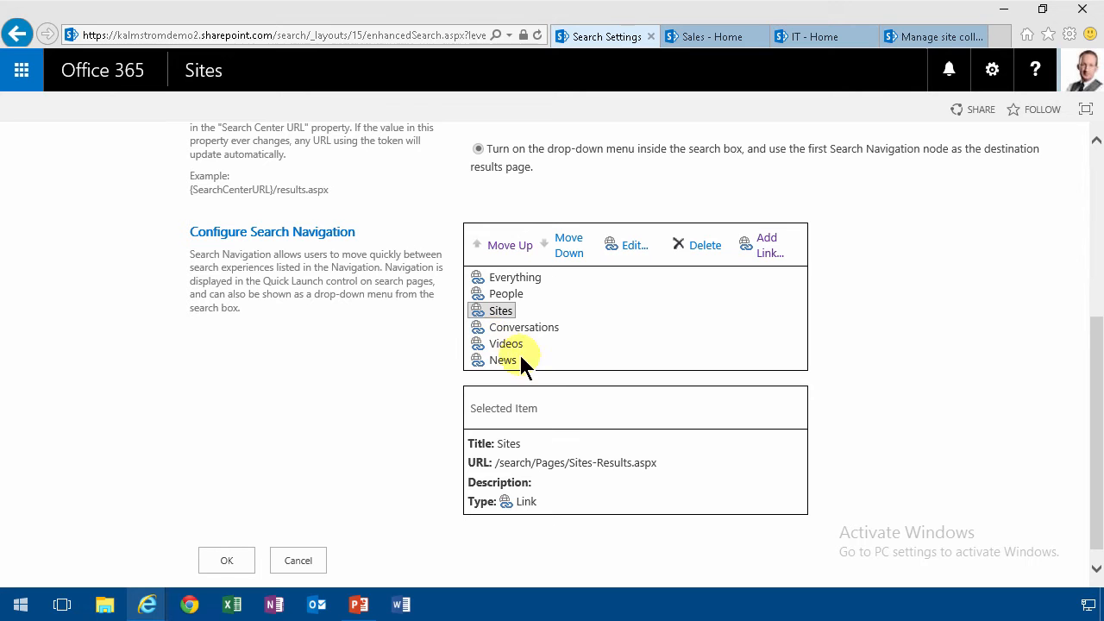
pyautogui.click(506, 359)
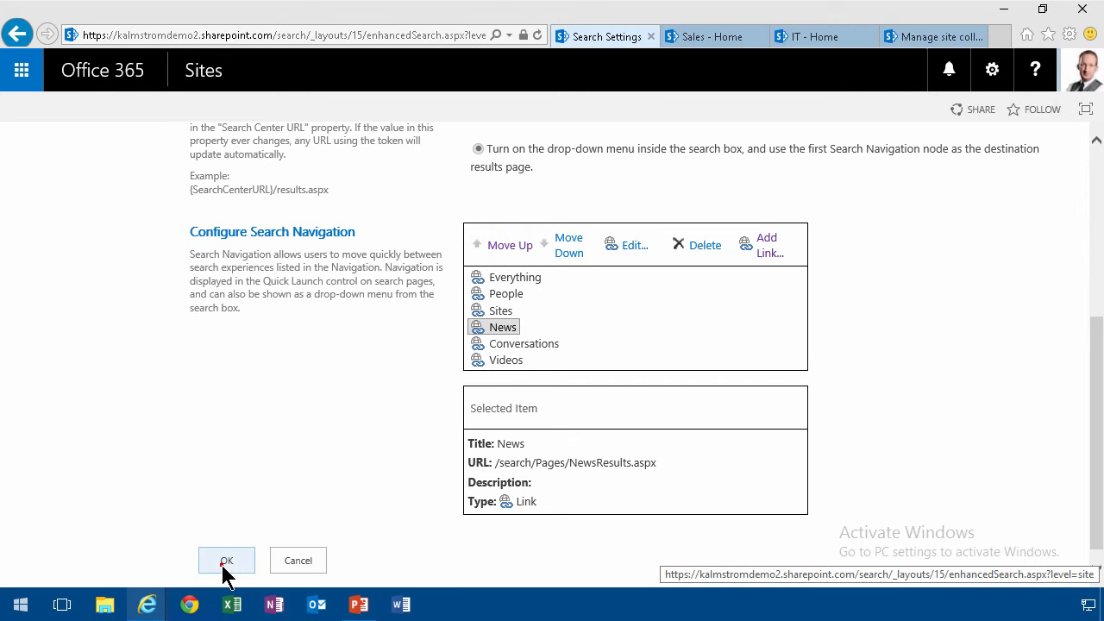
pyautogui.click(226, 559)
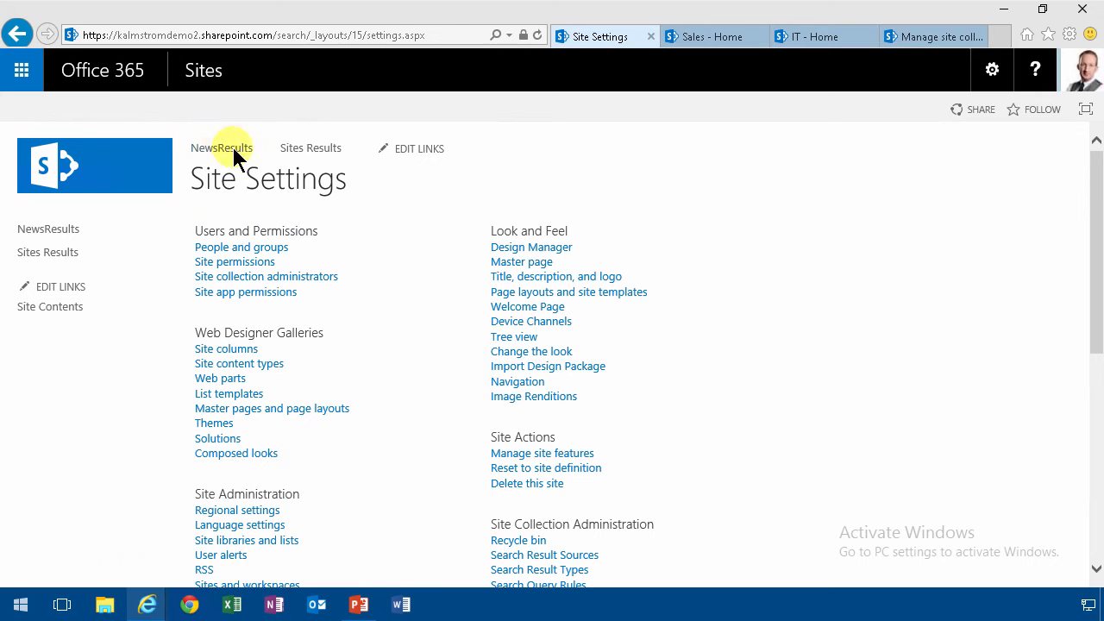
# - Search for 'IT' and view the Sites vertical, which lists only the IT site
pyautogui.click(221, 147)
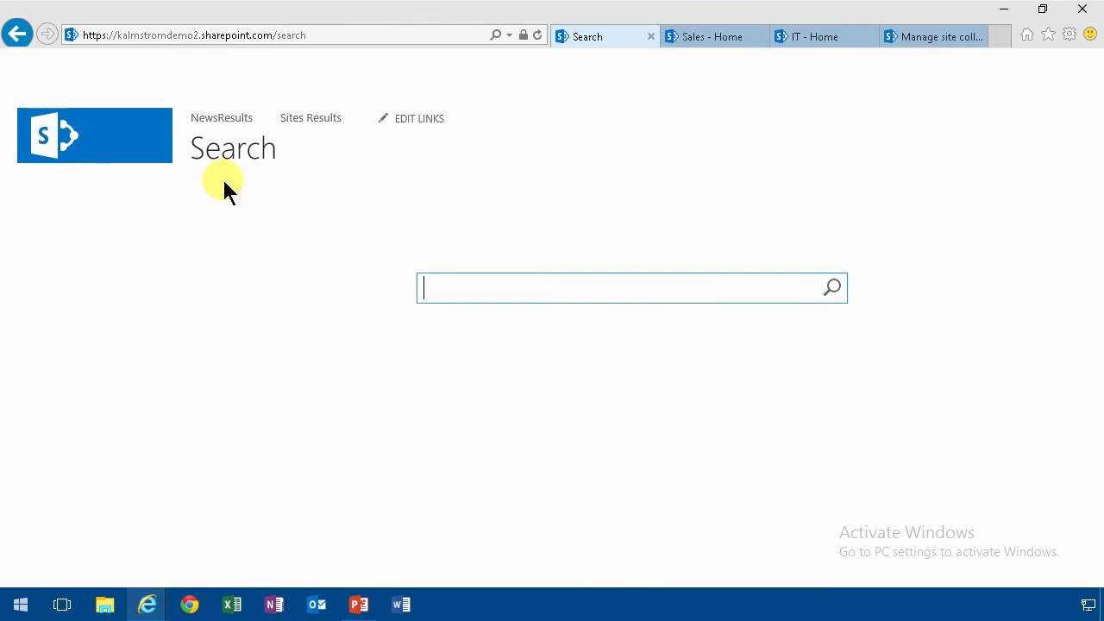
pyautogui.write('IT')
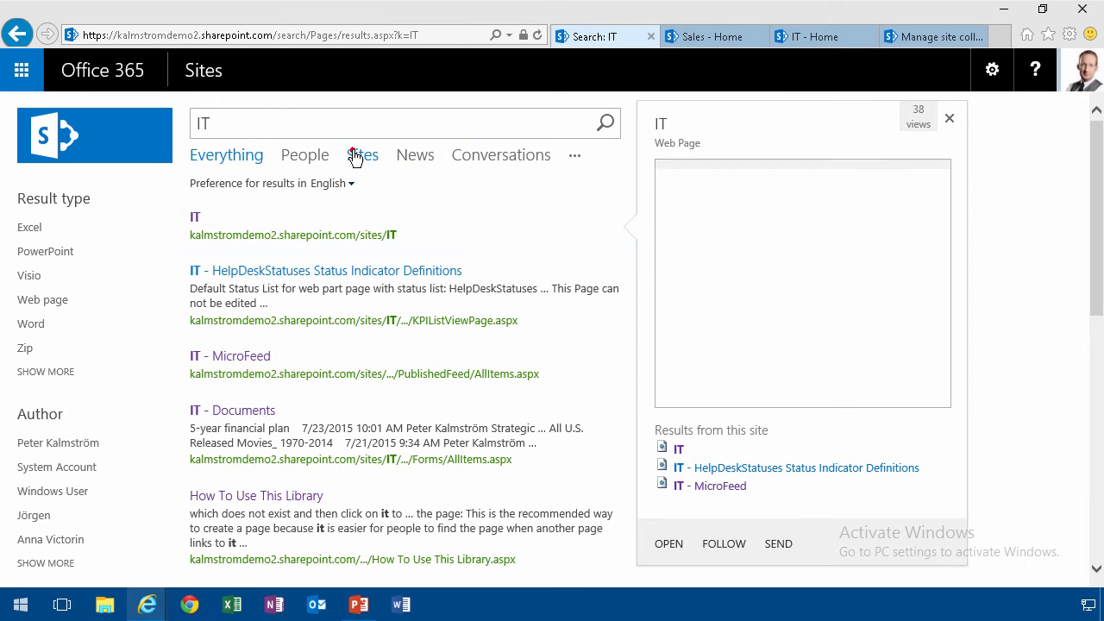
pyautogui.click(362, 155)
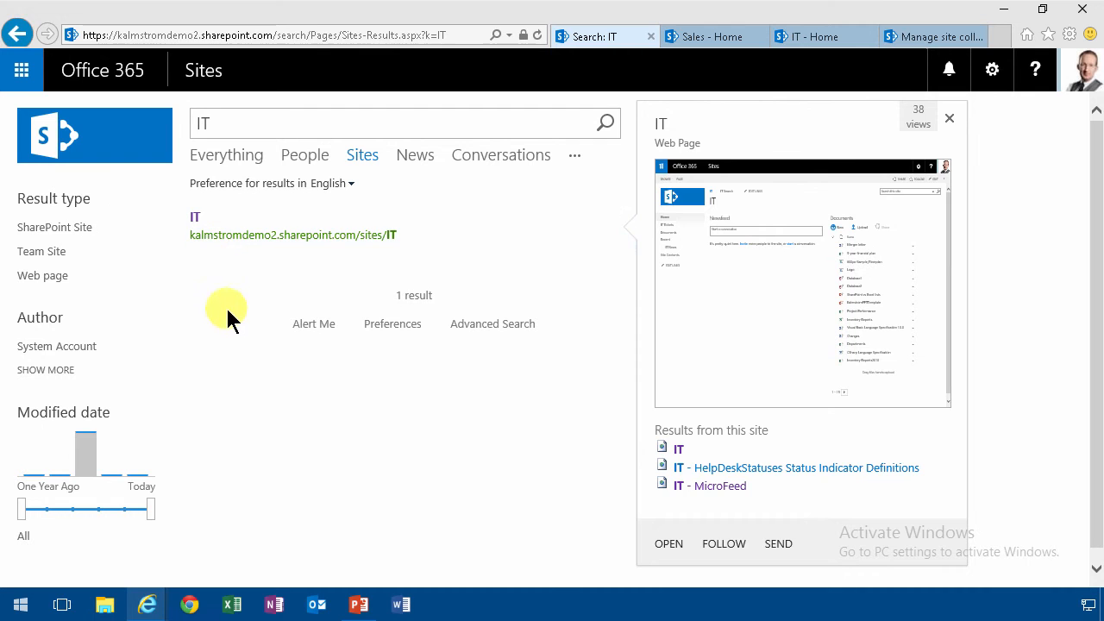
pyautogui.click(948, 117)
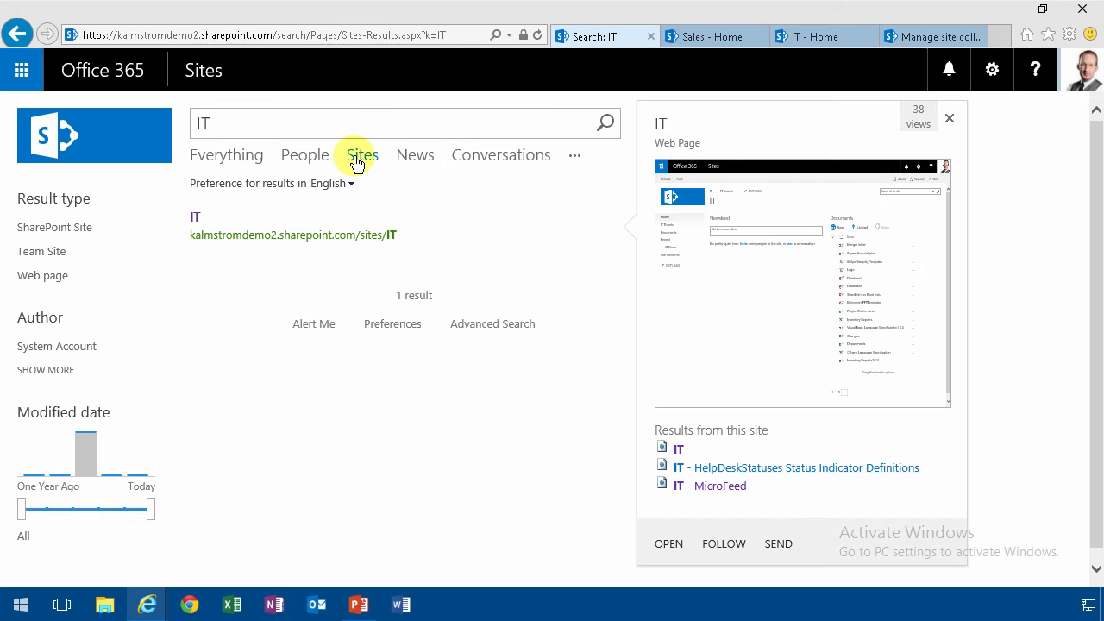
pyautogui.click(361, 154)
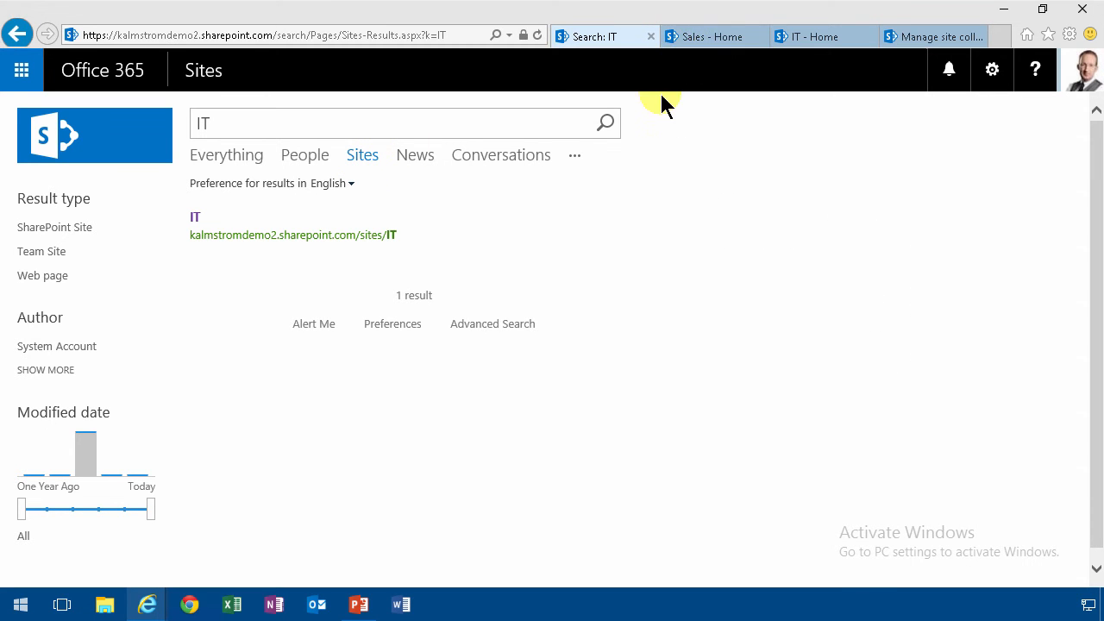
pyautogui.moveTo(641, 65)
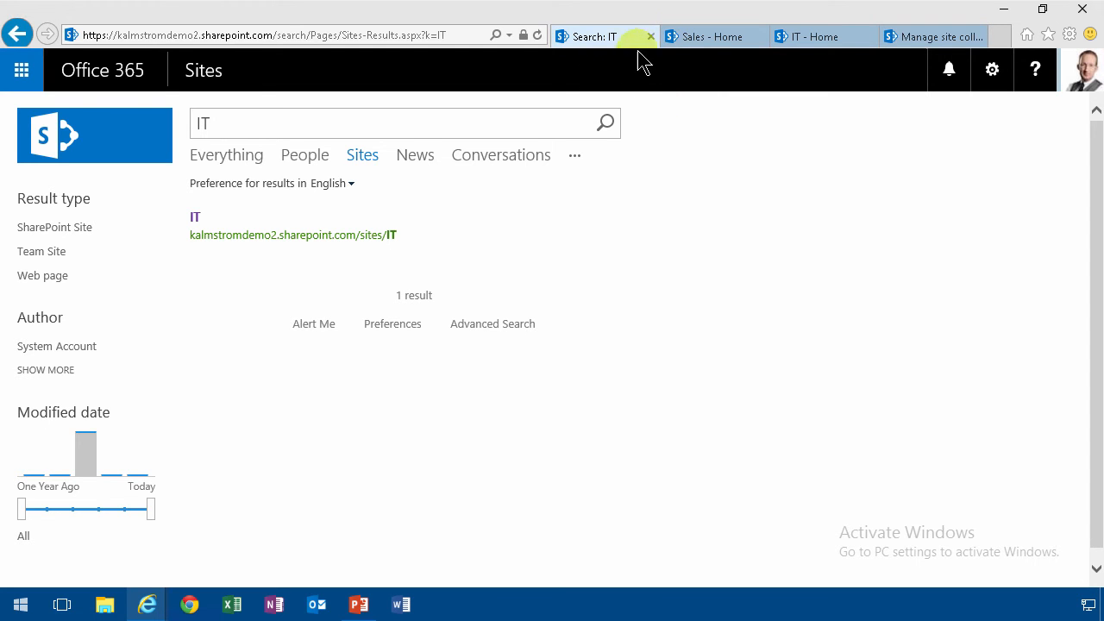
# - Switch to the Sales - Home tab and return to the HQ home page
pyautogui.click(714, 36)
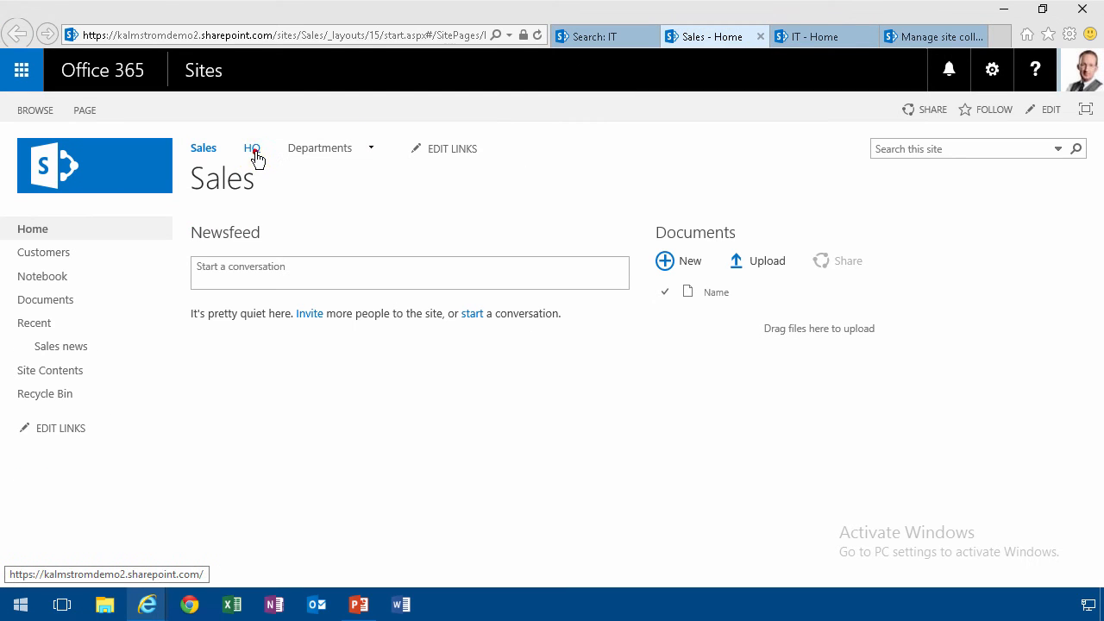
pyautogui.click(251, 147)
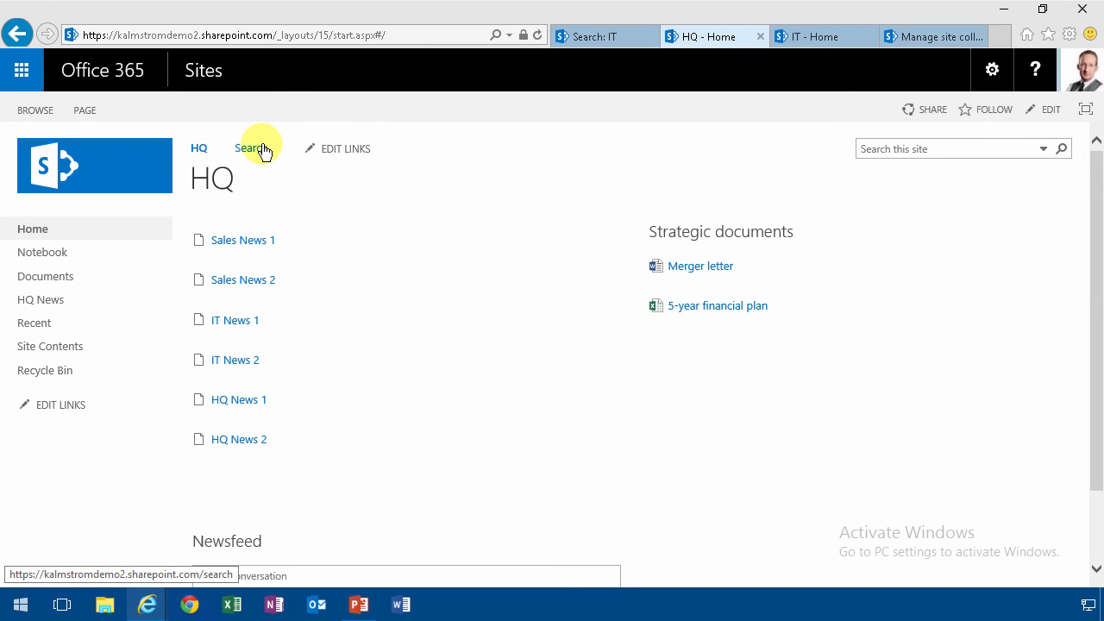
pyautogui.click(253, 147)
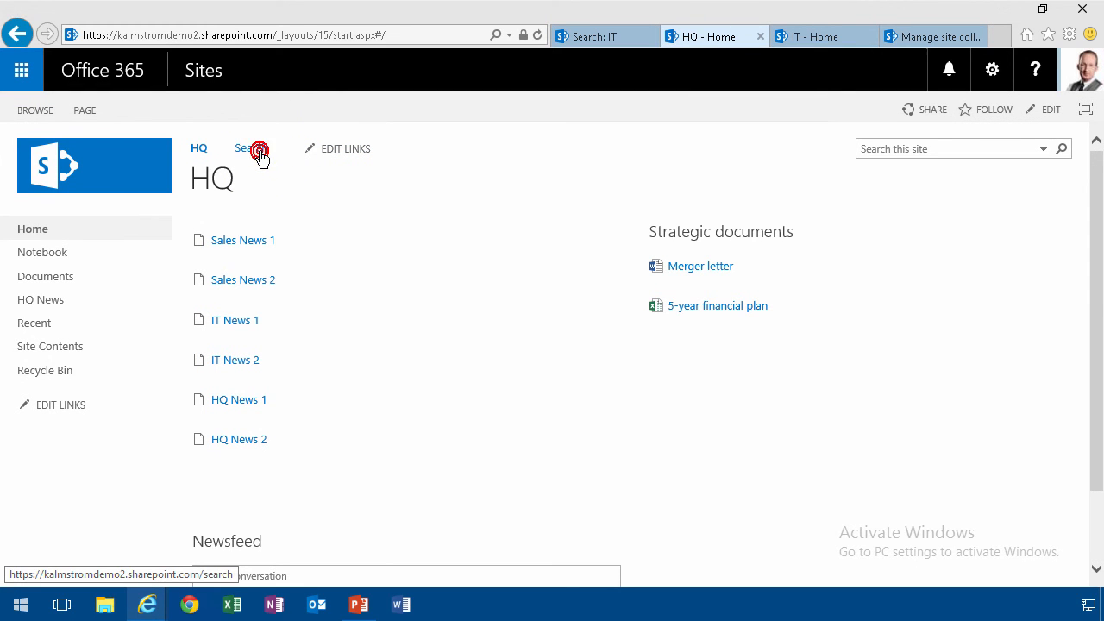
pyautogui.click(246, 148)
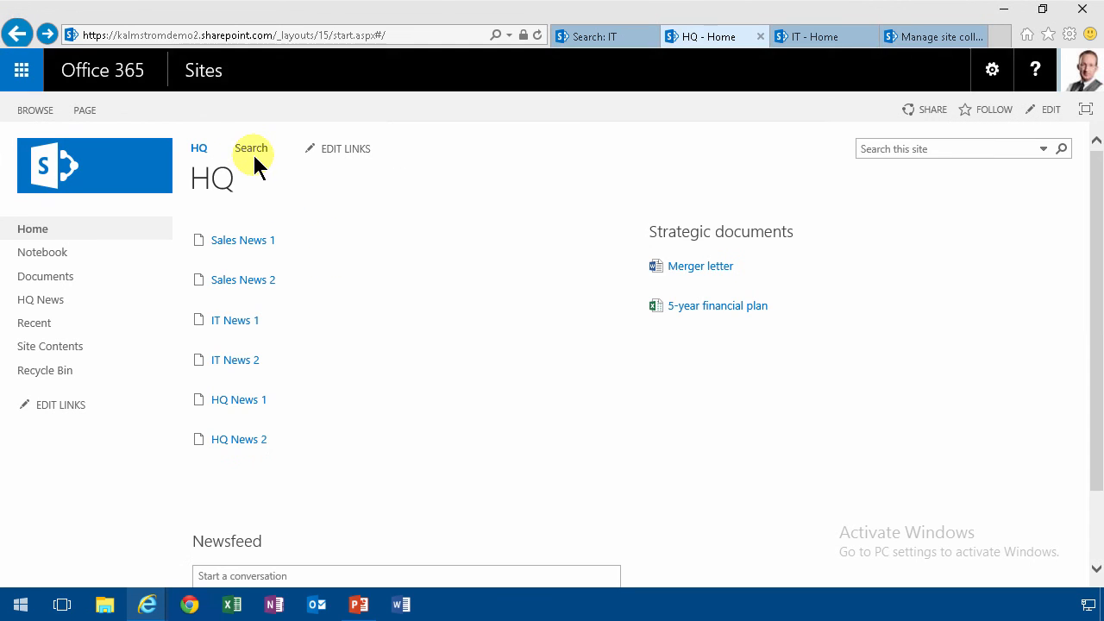
pyautogui.moveTo(197, 150)
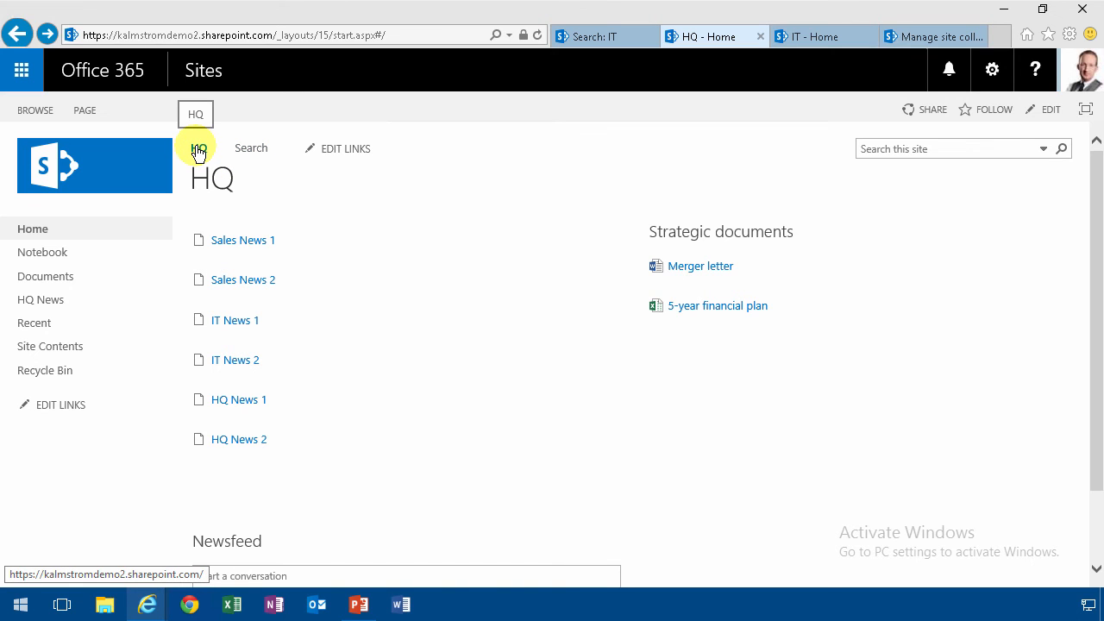
pyautogui.moveTo(258, 151)
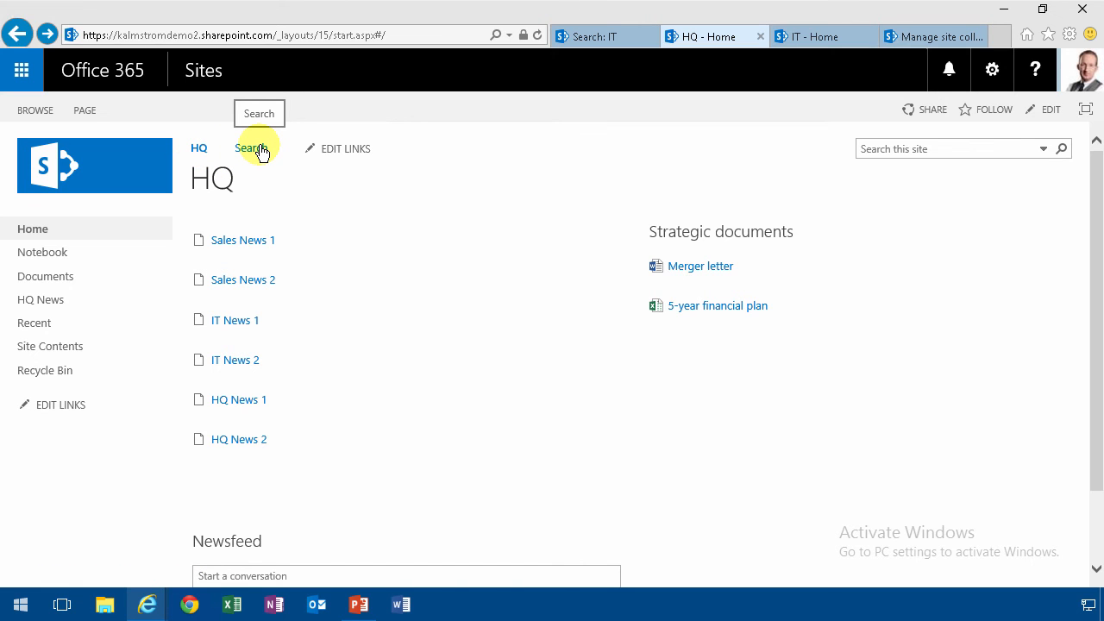